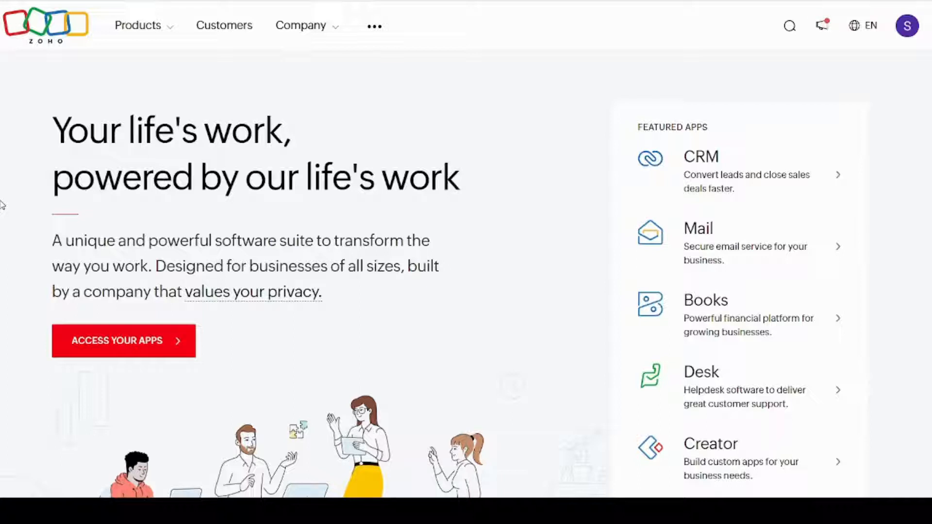
pyautogui.moveTo(91, 364)
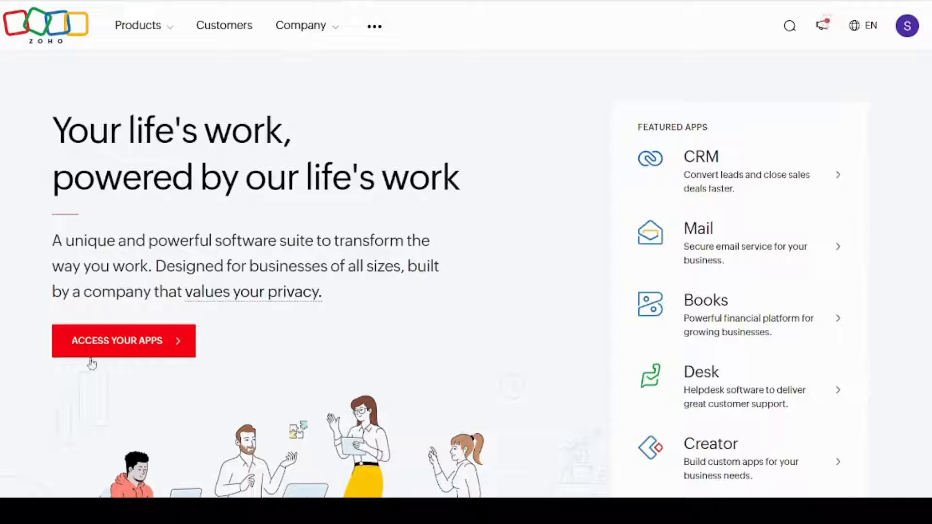
pyautogui.moveTo(95, 350)
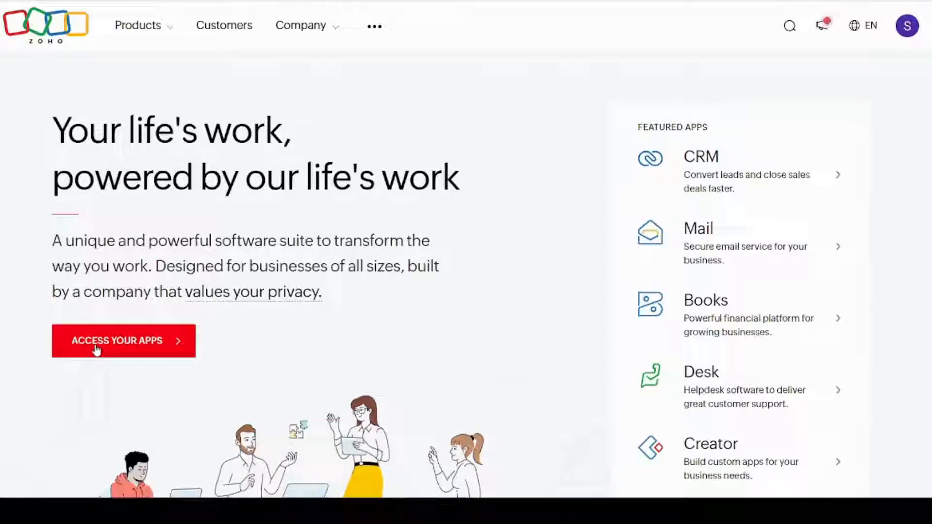
# Step: Go from the Zoho home page's app overview to the CRM product page and scroll it
pyautogui.click(123, 341)
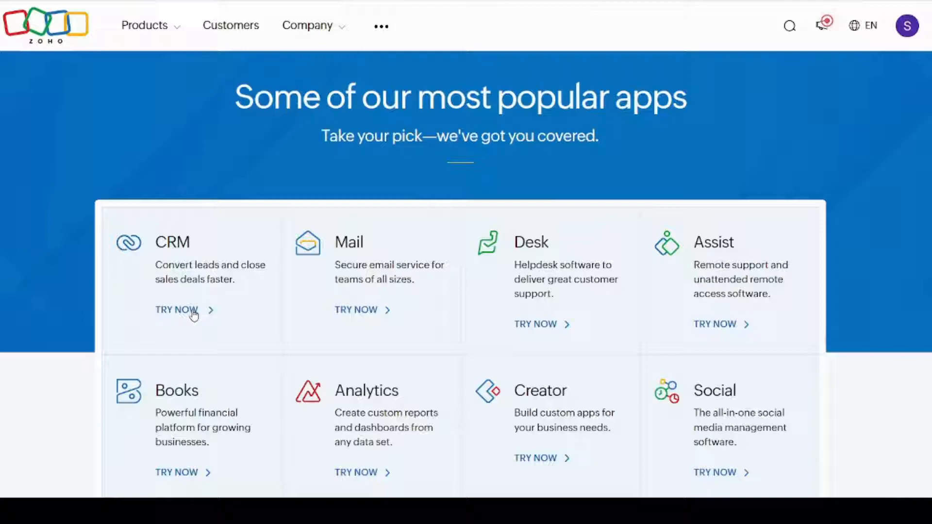
pyautogui.click(175, 310)
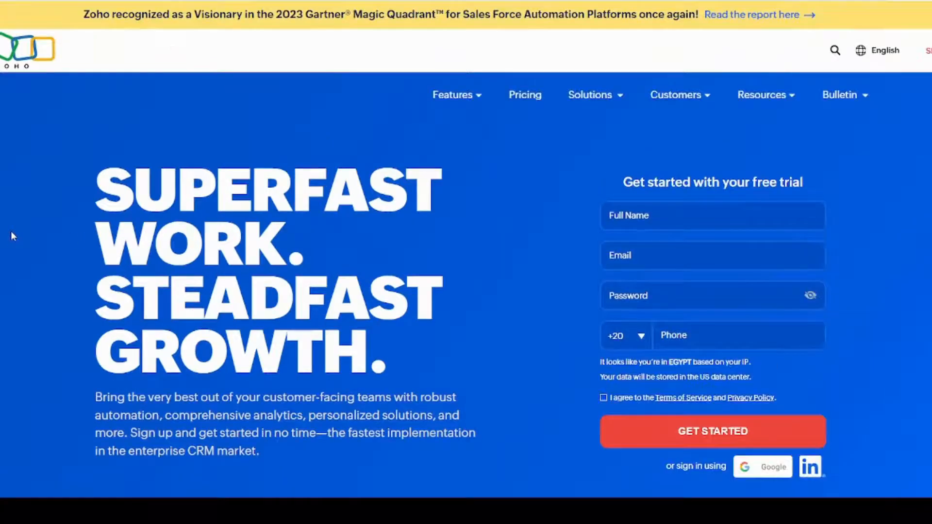
pyautogui.scroll(-3)
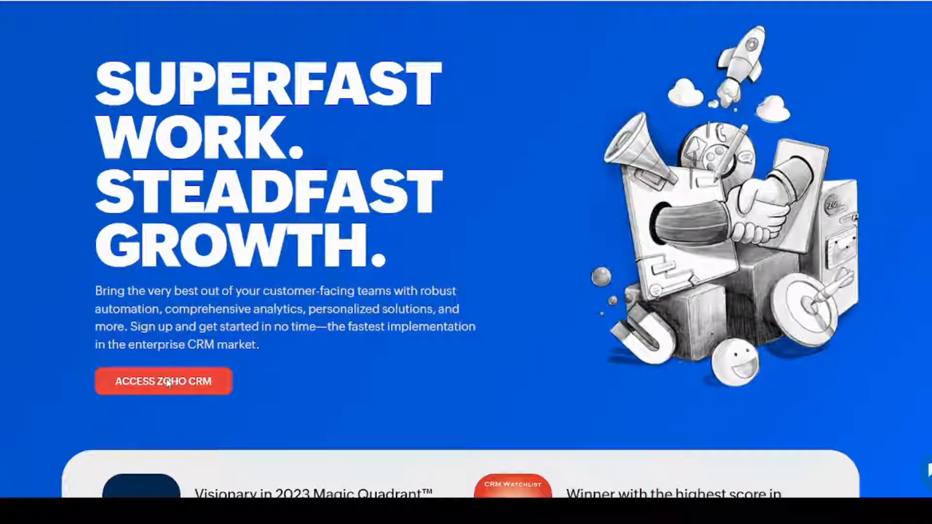
# Step: Enter Zoho CRM and browse the Home dashboard's tasks, meetings, leads and closing deals
pyautogui.click(163, 381)
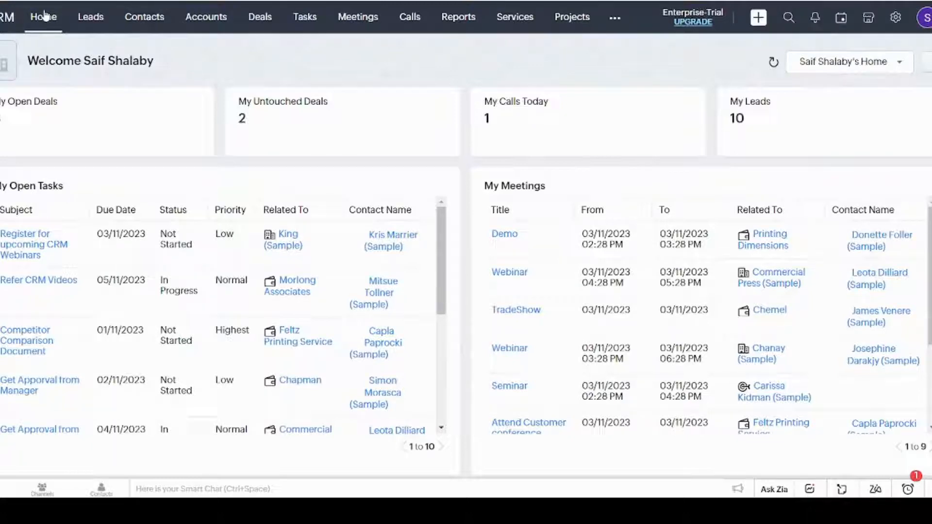
pyautogui.scroll(-3)
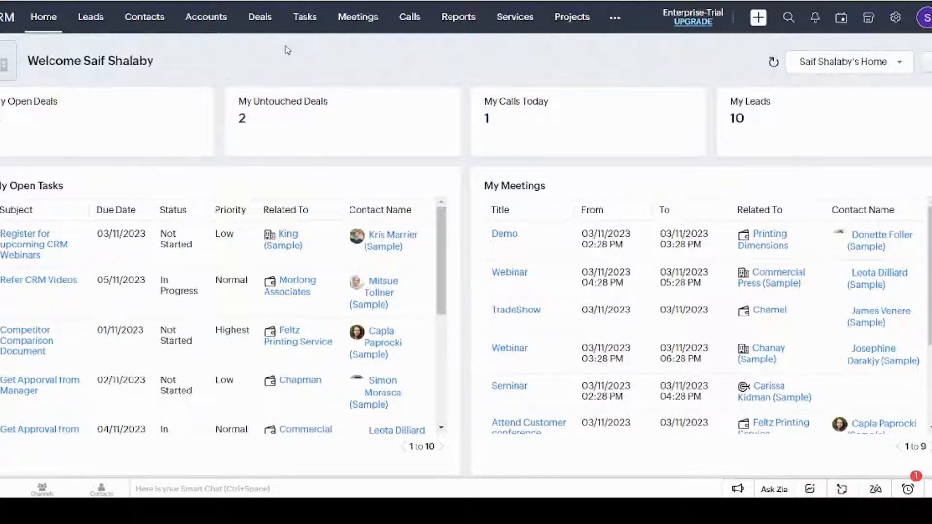
pyautogui.moveTo(372, 146)
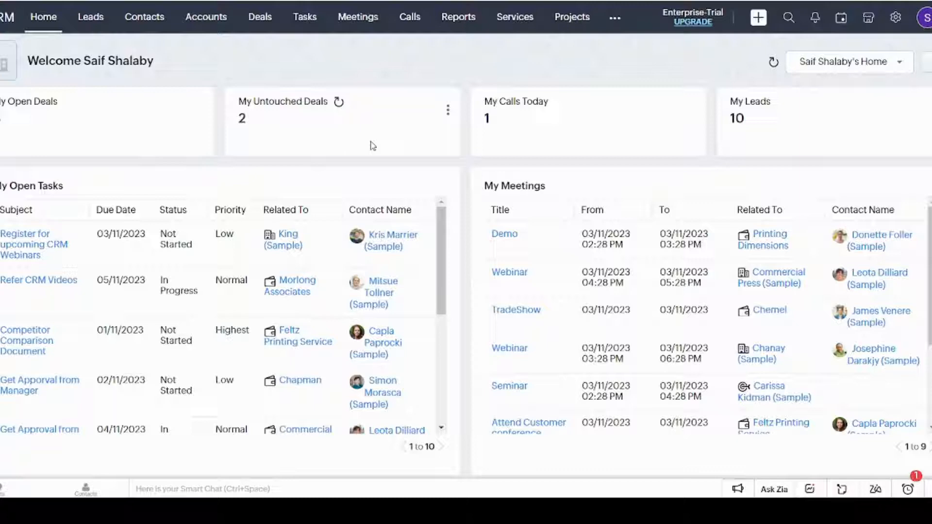
pyautogui.moveTo(862, 149)
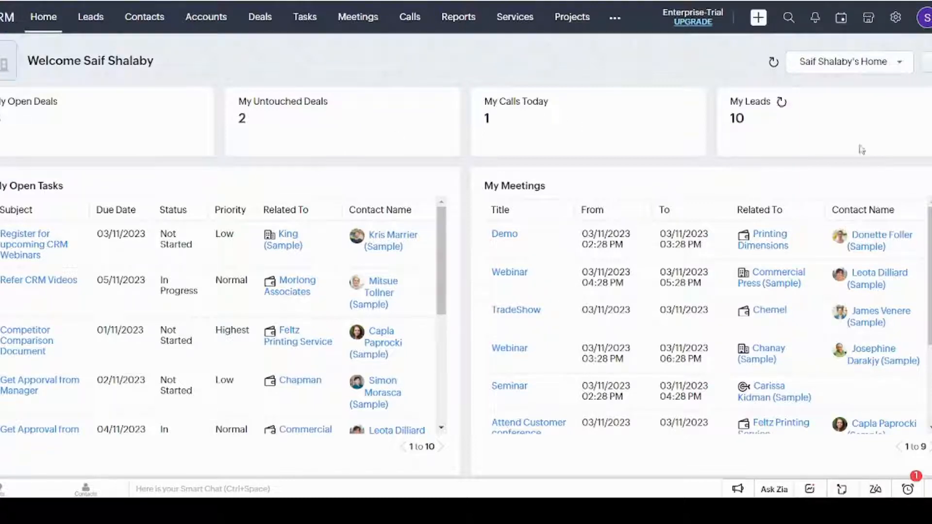
pyautogui.scroll(-3)
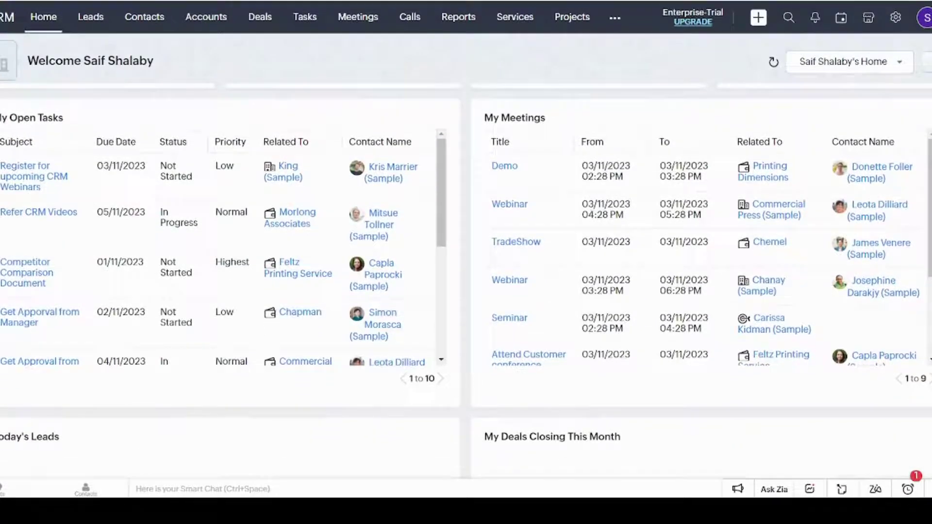
pyautogui.scroll(-3)
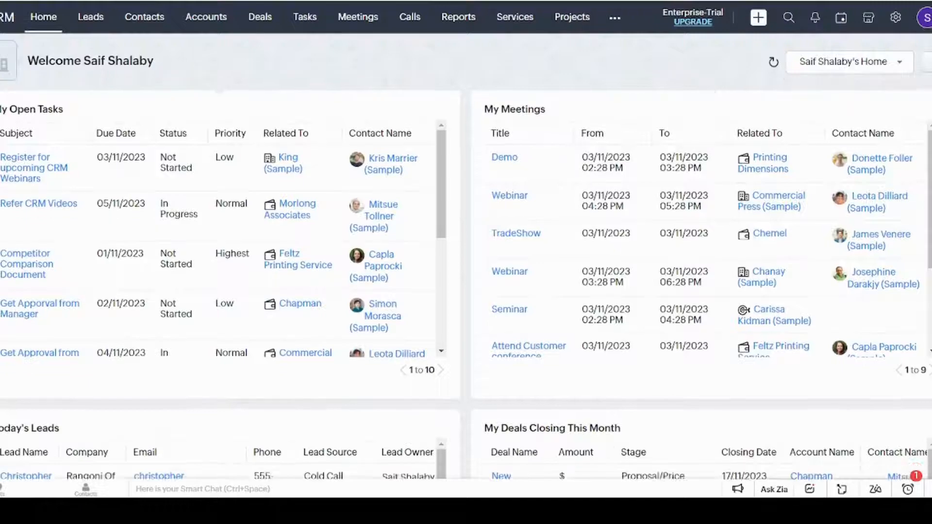
pyautogui.scroll(-3)
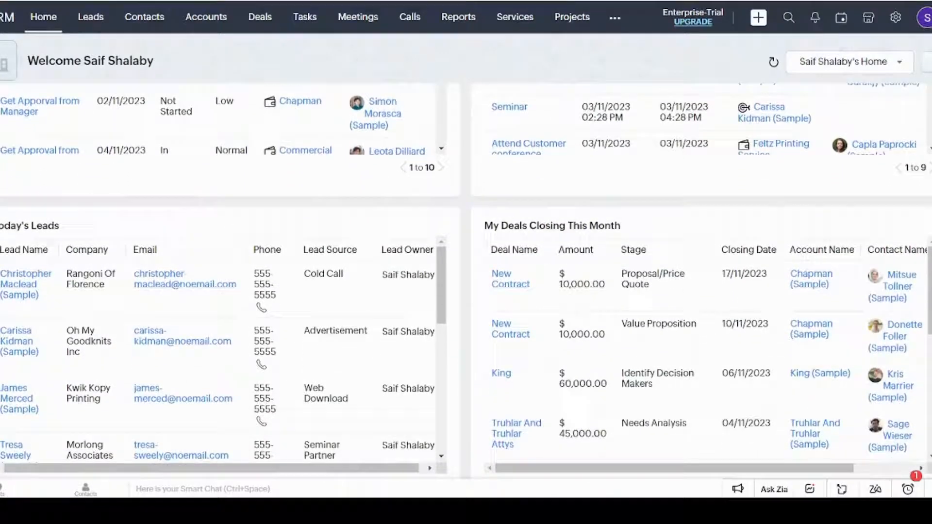
pyautogui.scroll(-3)
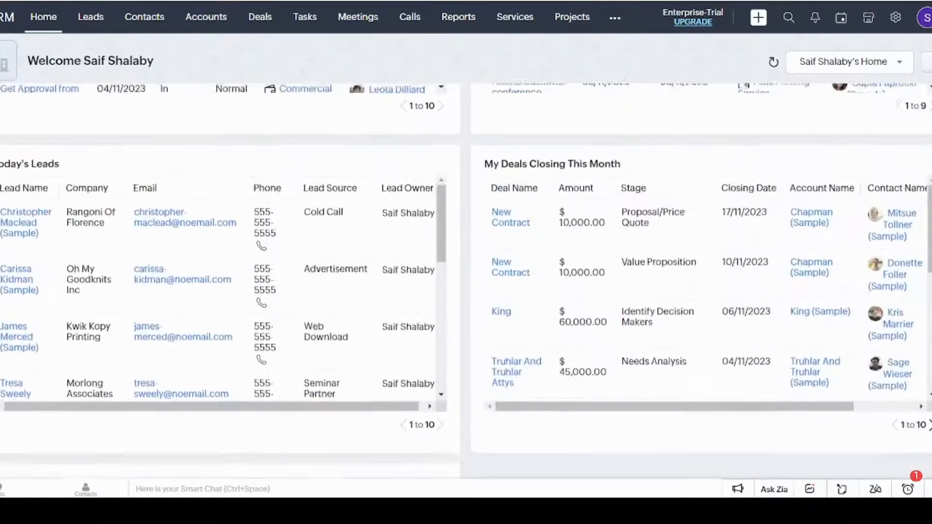
pyautogui.scroll(3)
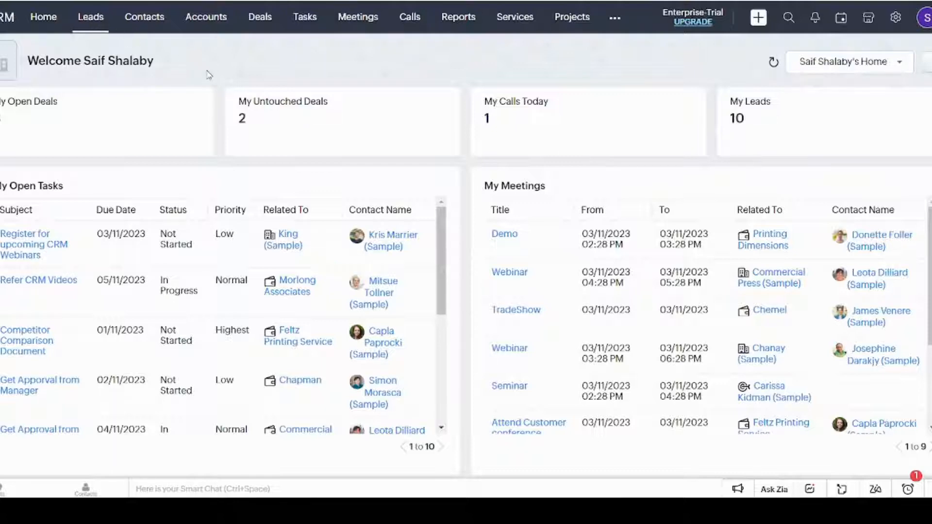
pyautogui.moveTo(162, 57)
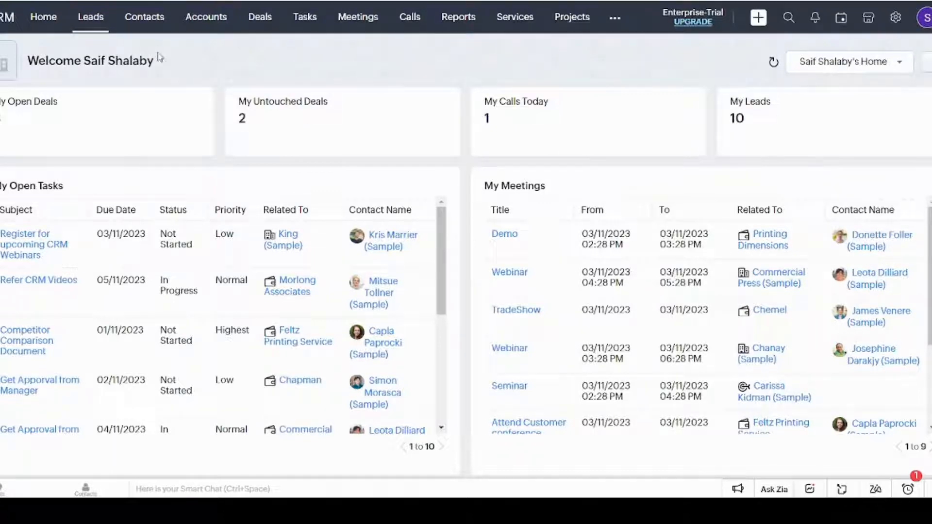
# Step: Show the Leads list and open Manage Columns from the Lead Source column menu
pyautogui.click(90, 16)
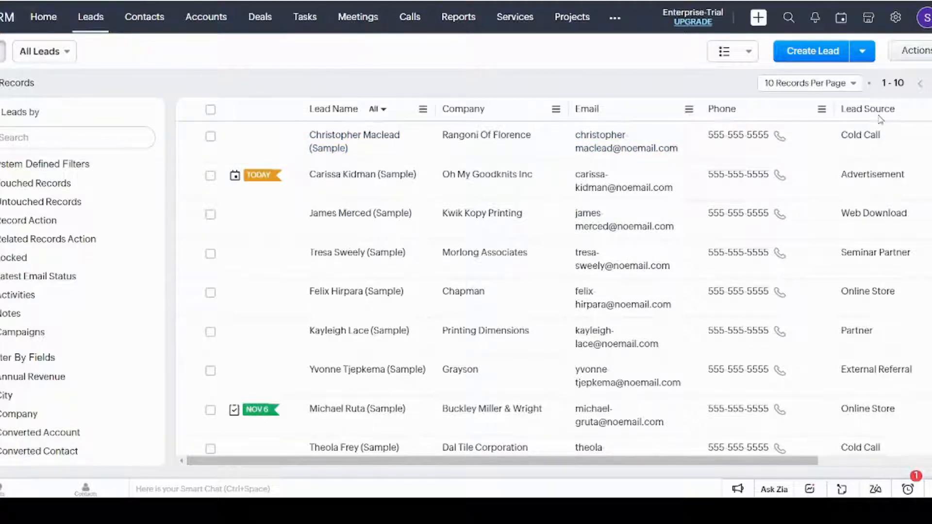
pyautogui.moveTo(354, 141)
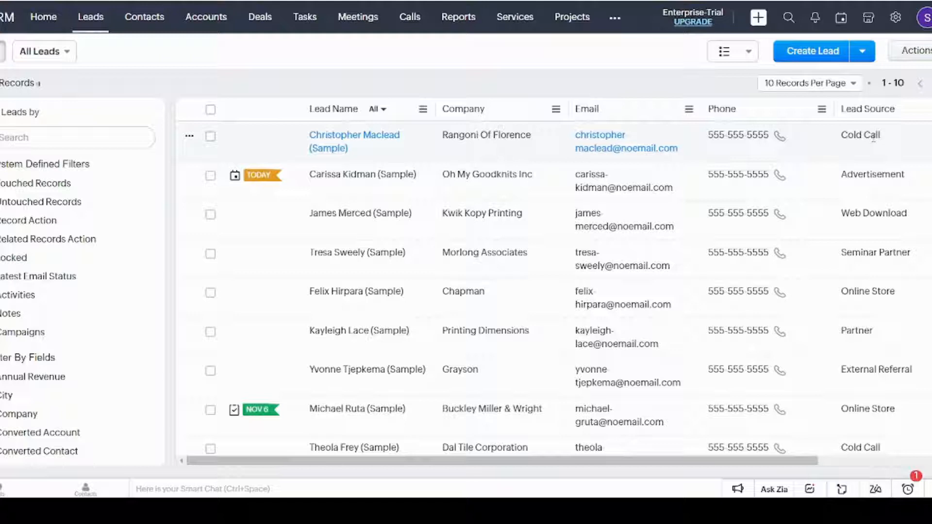
pyautogui.moveTo(895, 182)
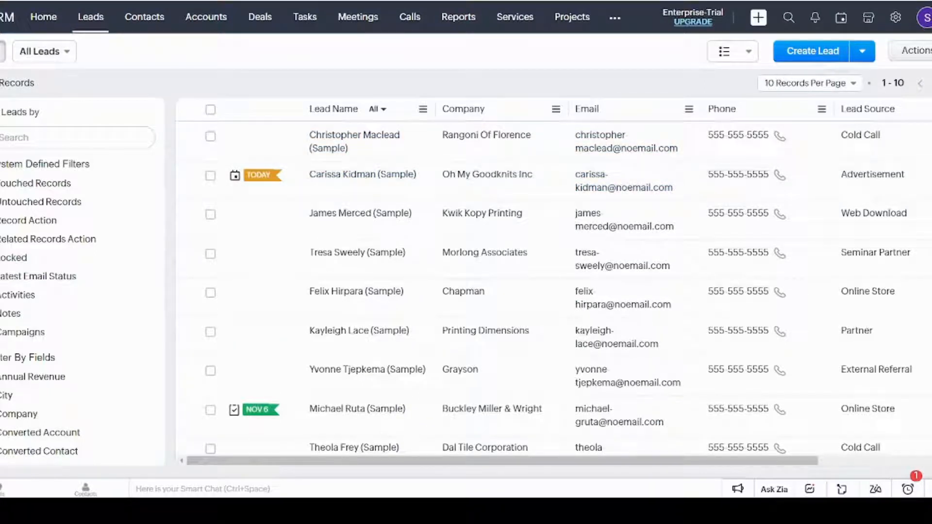
pyautogui.click(820, 108)
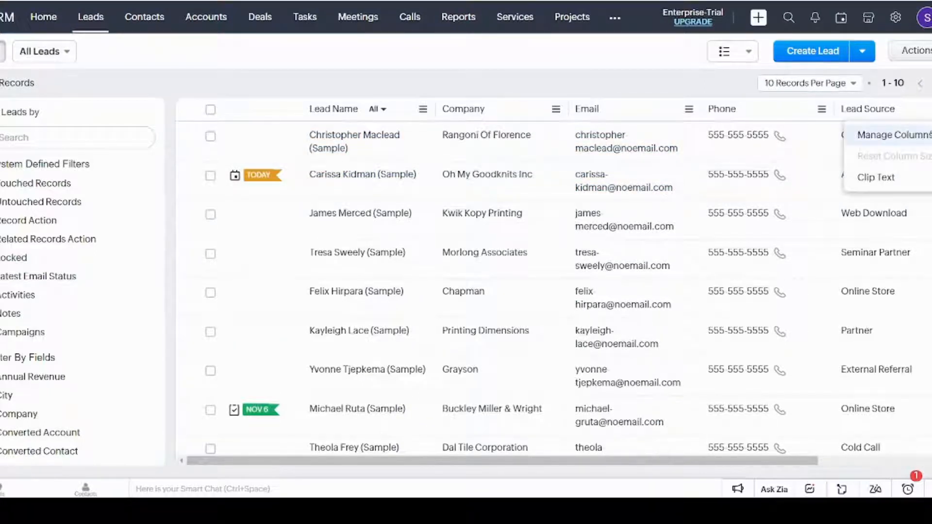
pyautogui.click(892, 134)
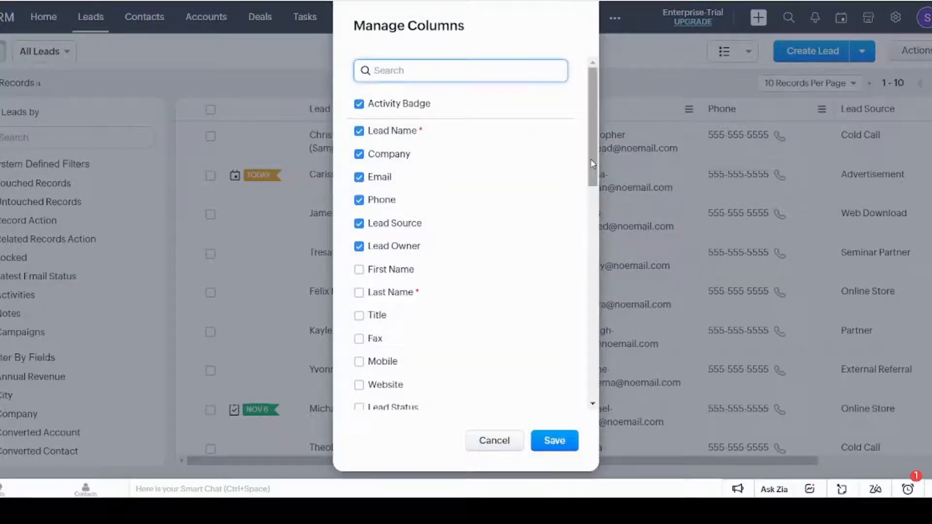
pyautogui.scroll(-3)
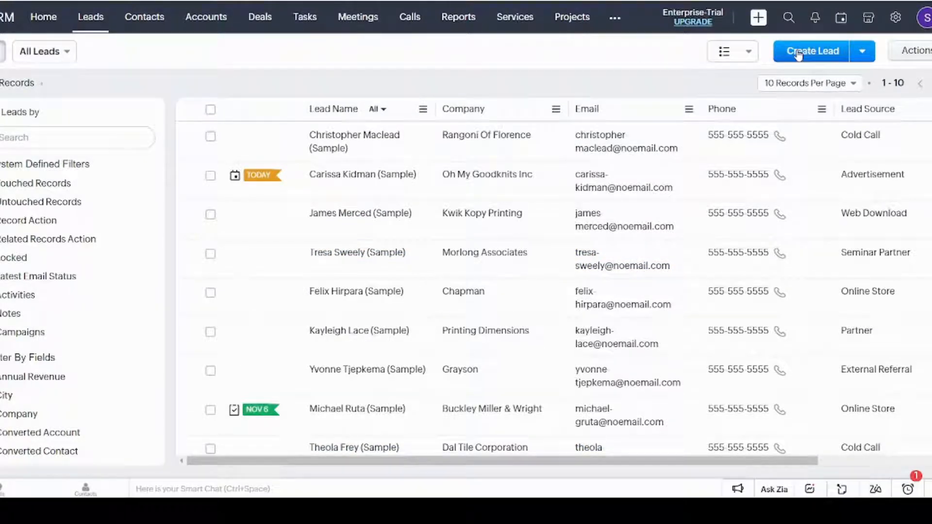
pyautogui.click(813, 51)
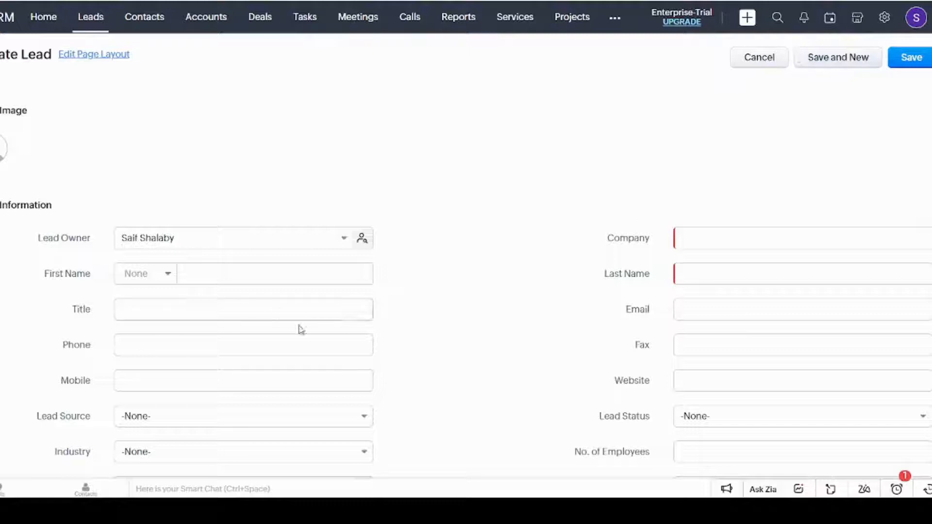
pyautogui.scroll(-3)
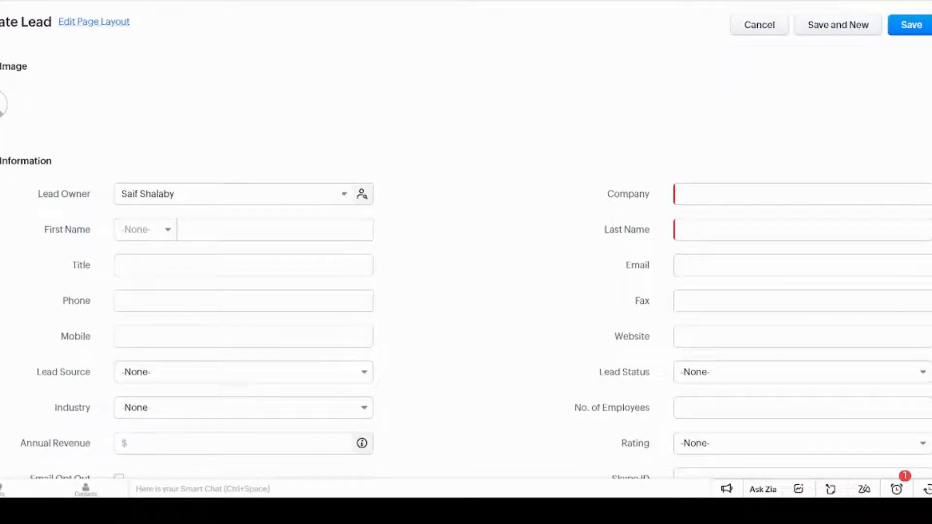
pyautogui.scroll(-3)
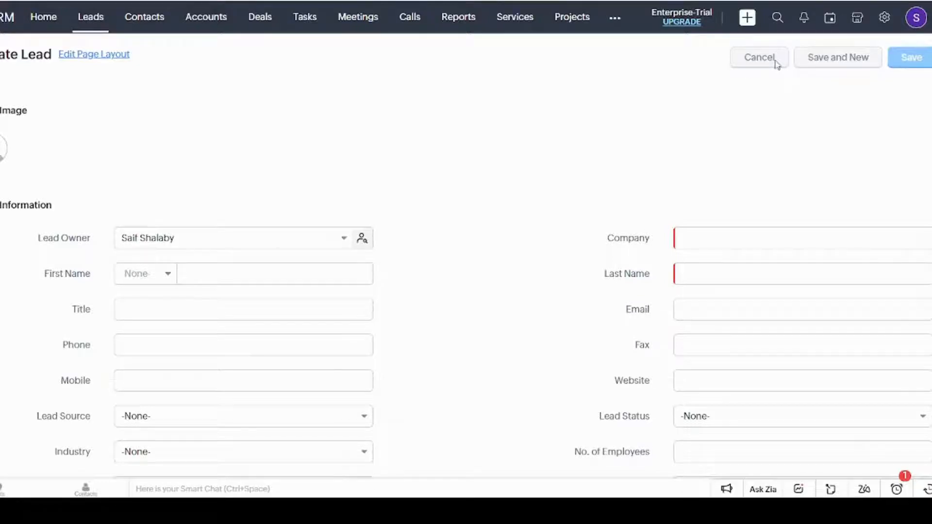
pyautogui.click(759, 56)
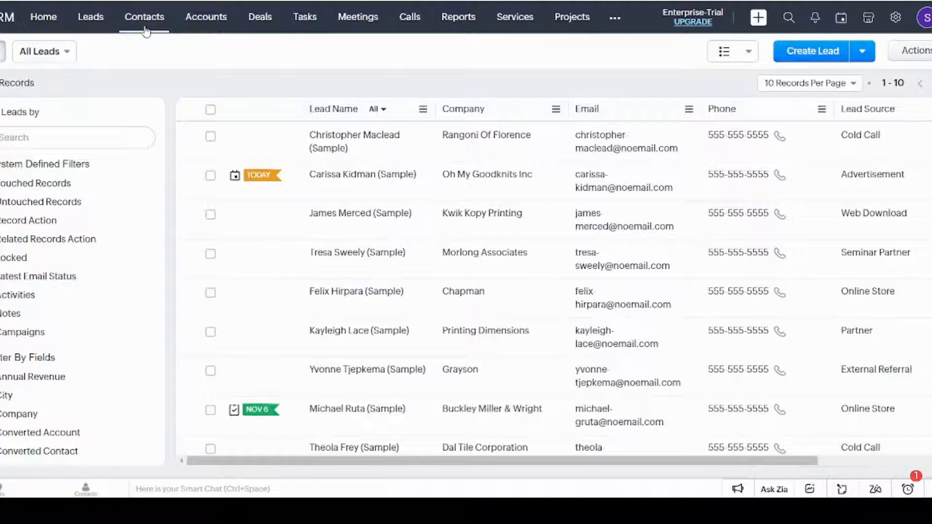
# Step: Open the Contacts list, start a new contact, browse the form, then cancel it
pyautogui.click(145, 17)
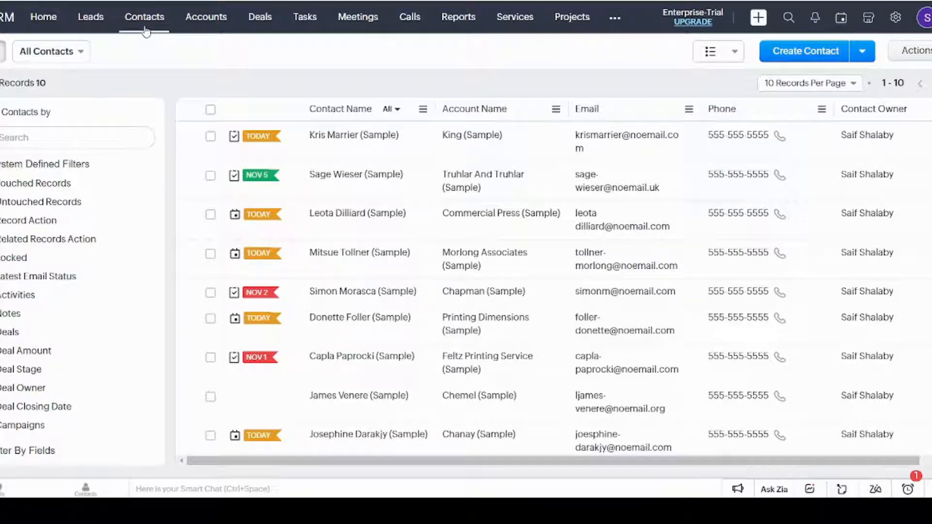
pyautogui.moveTo(359, 121)
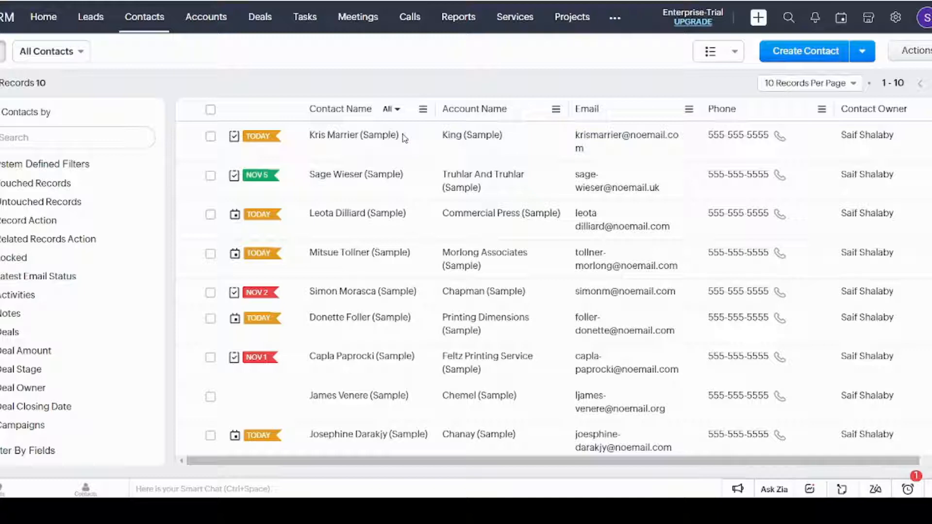
pyautogui.moveTo(487, 491)
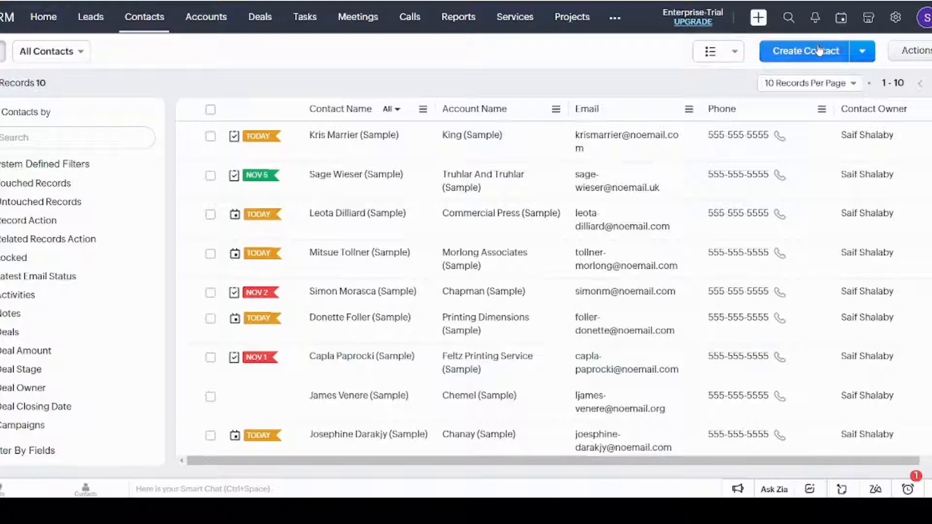
pyautogui.click(805, 51)
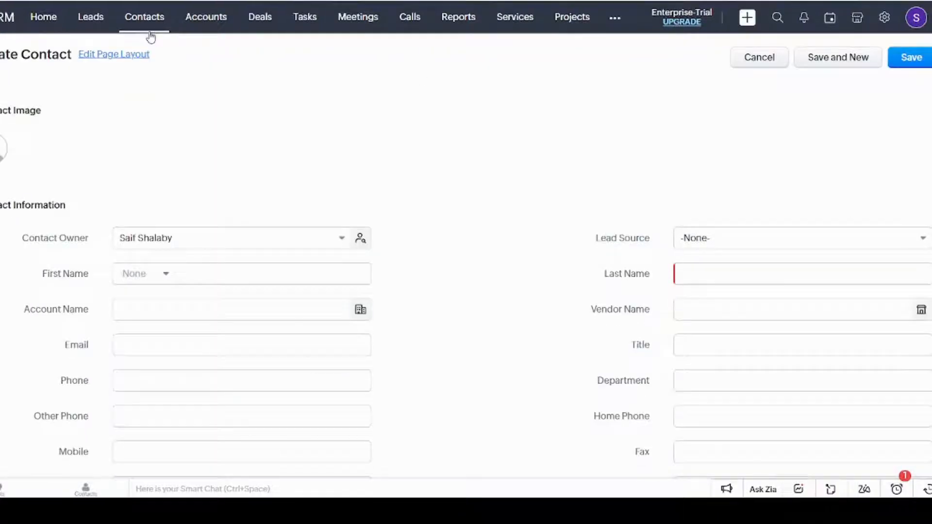
pyautogui.scroll(-3)
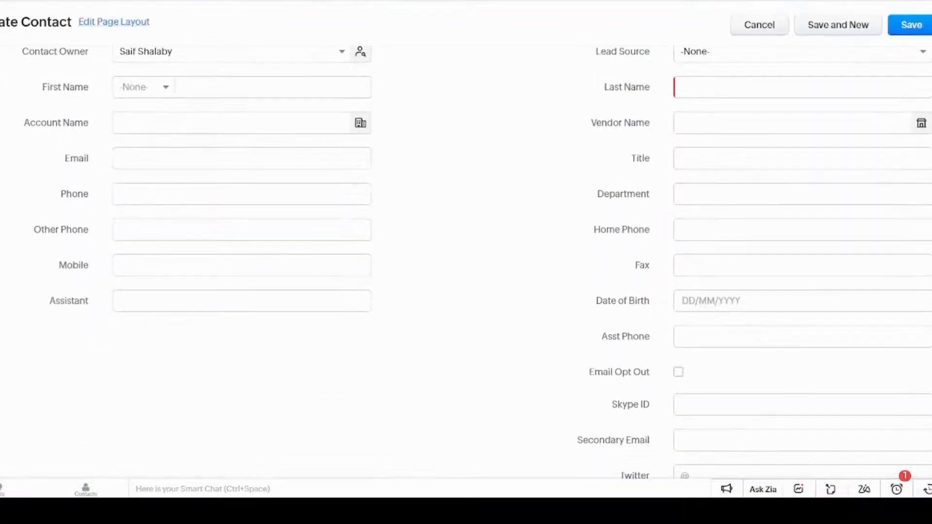
pyautogui.scroll(-3)
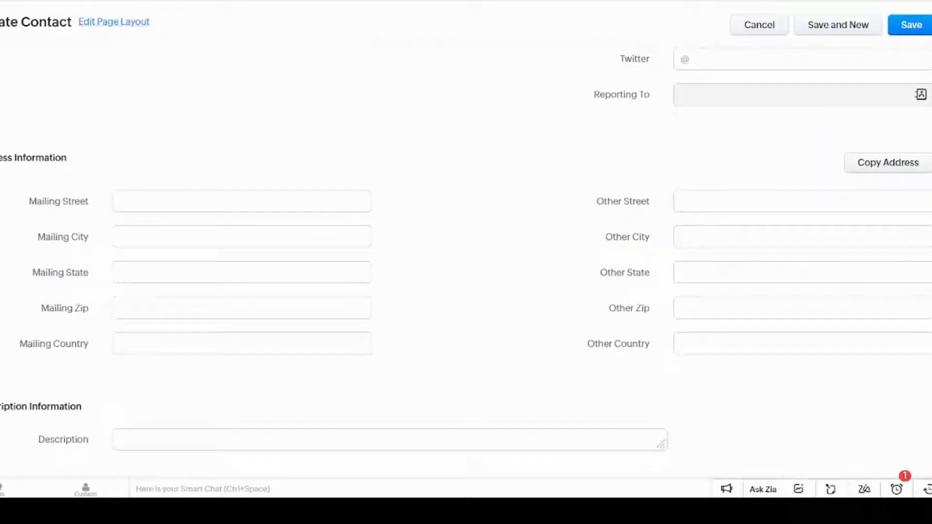
pyautogui.scroll(3)
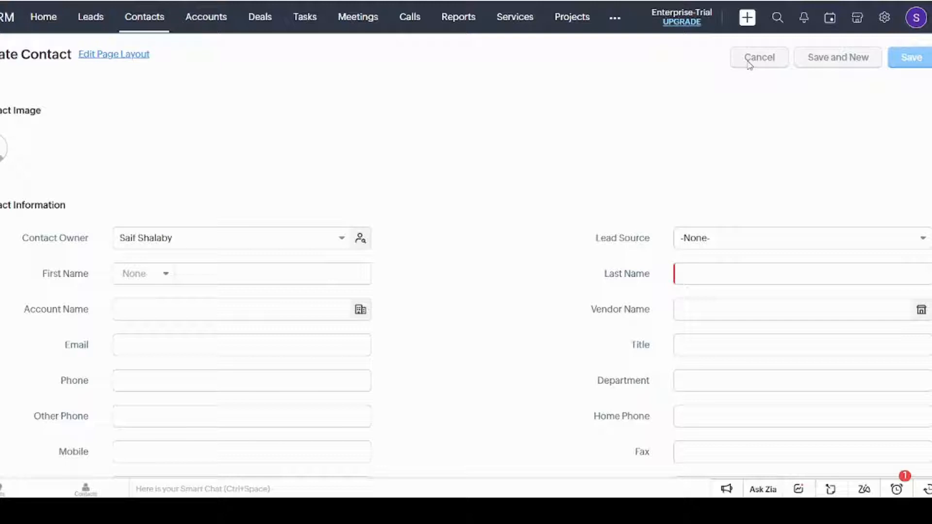
pyautogui.click(759, 57)
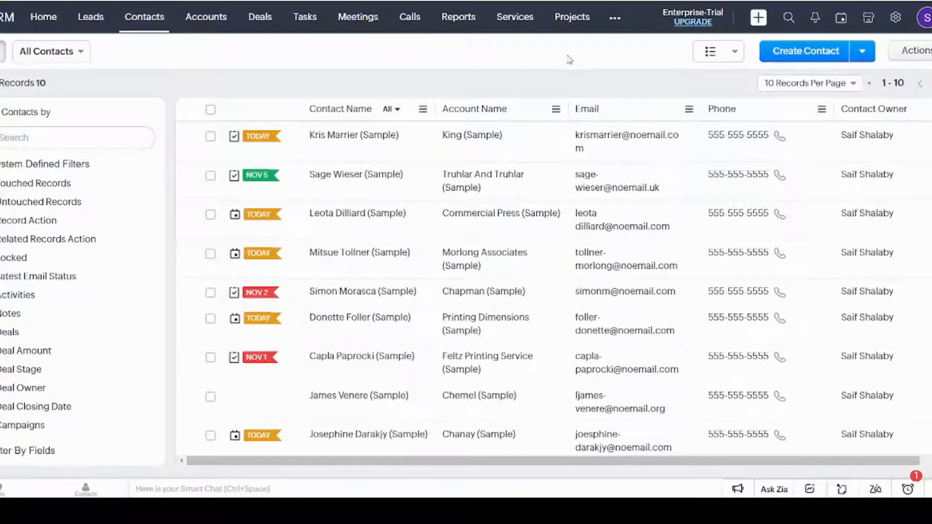
pyautogui.moveTo(489, 73)
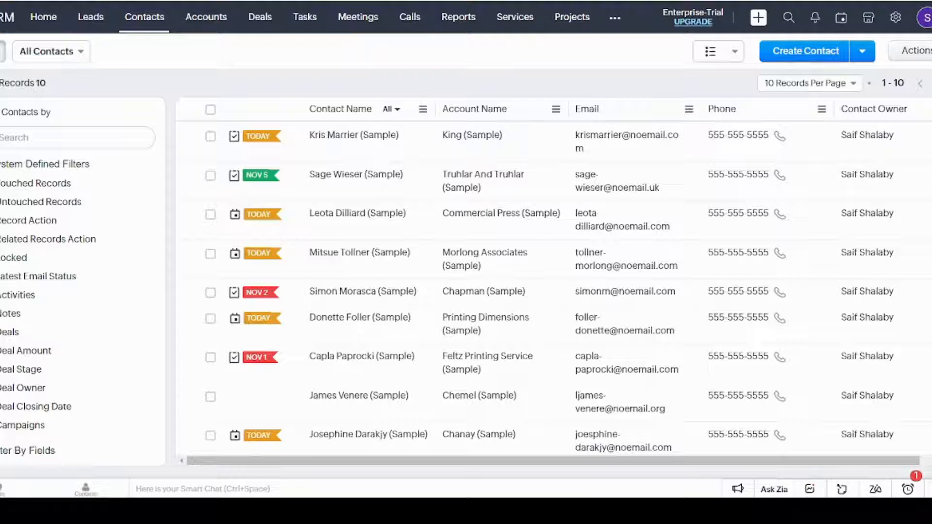
# Step: Create a mass email to all contacts and set Send Options to Schedule Later
pyautogui.click(915, 50)
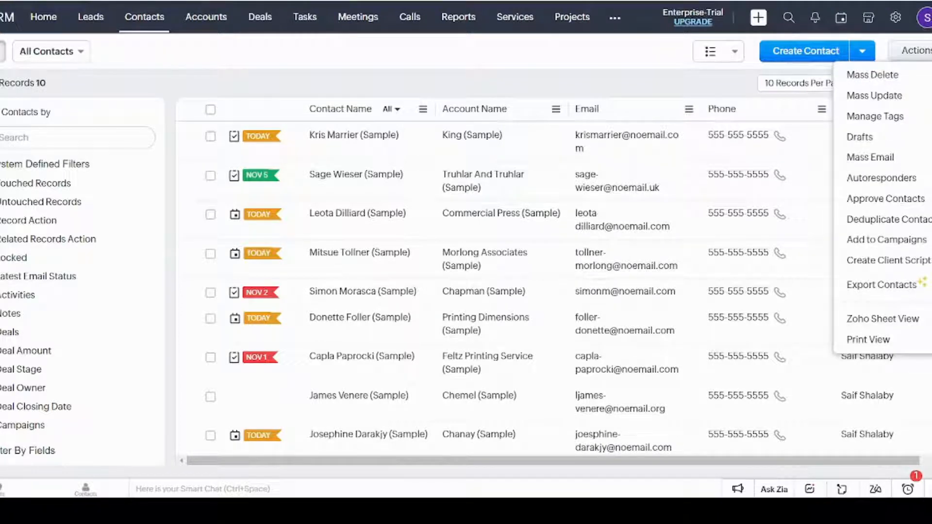
pyautogui.moveTo(890, 157)
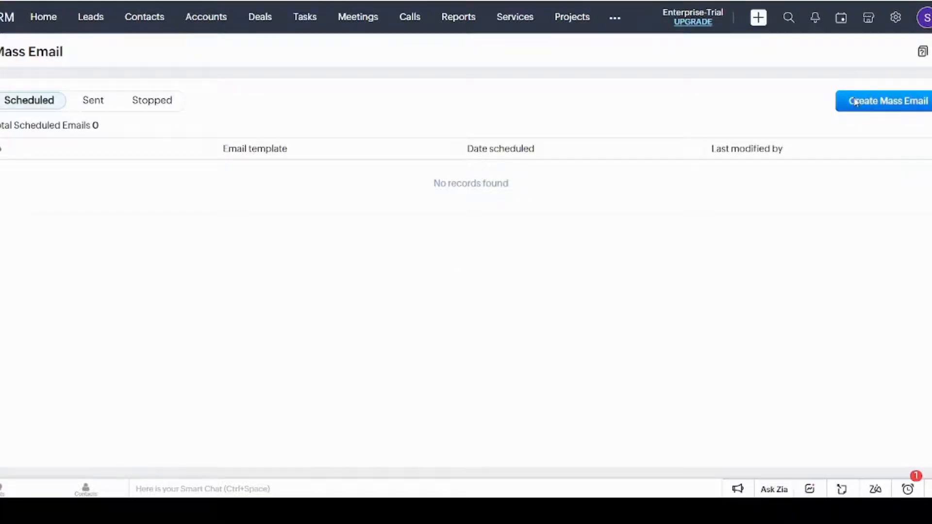
pyautogui.click(883, 101)
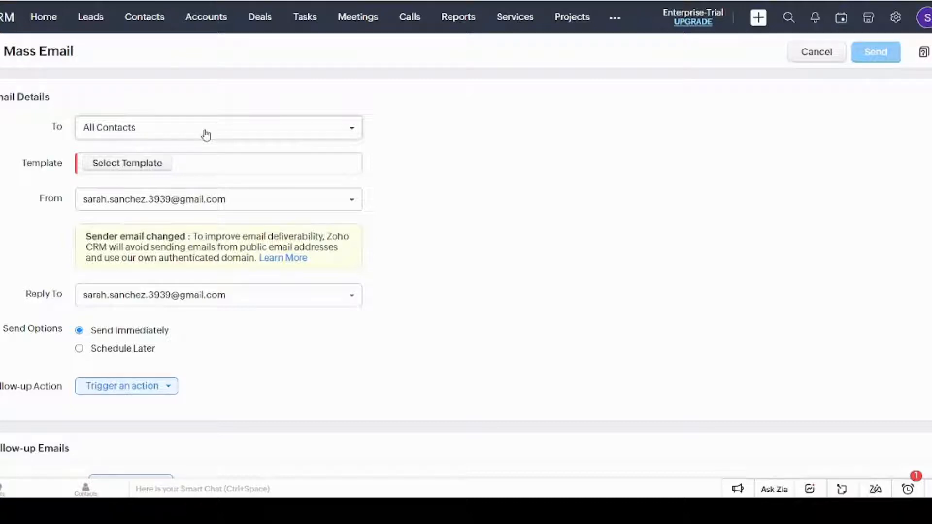
pyautogui.click(218, 128)
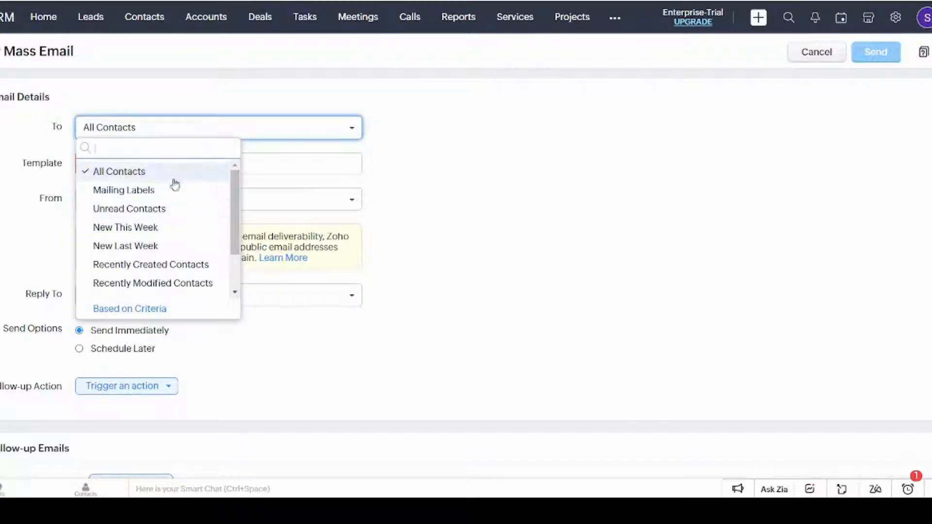
pyautogui.scroll(-3)
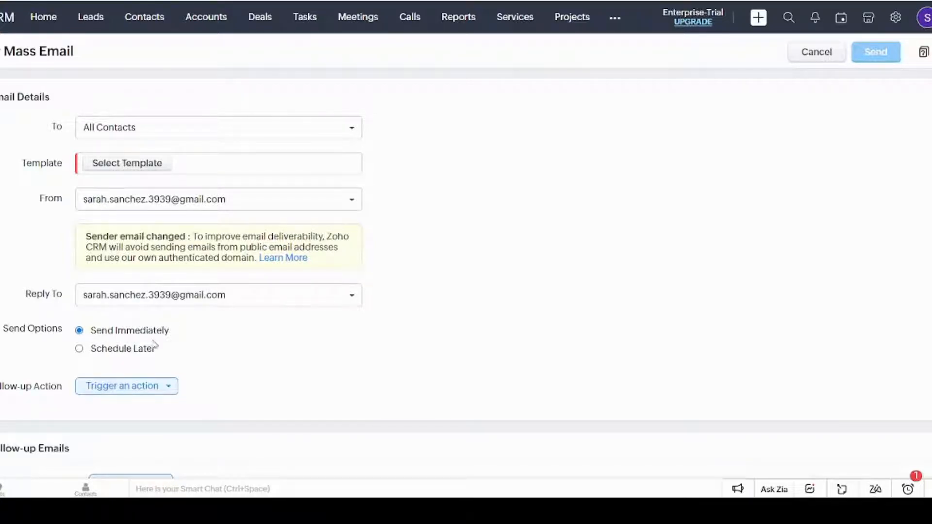
pyautogui.moveTo(183, 347)
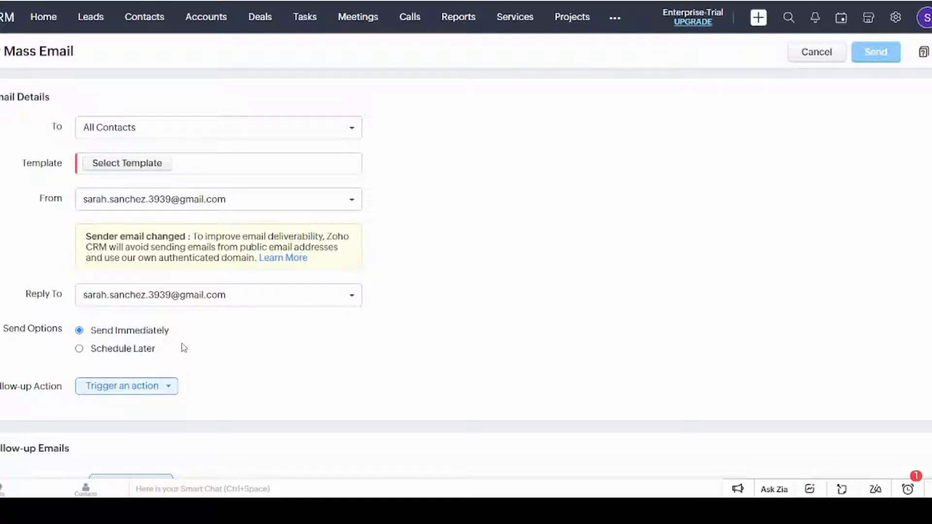
pyautogui.moveTo(133, 358)
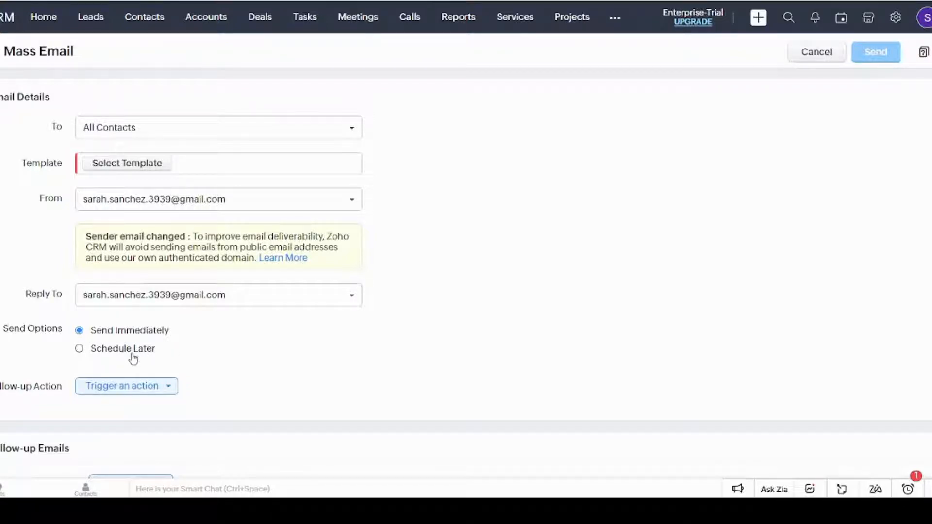
pyautogui.click(79, 349)
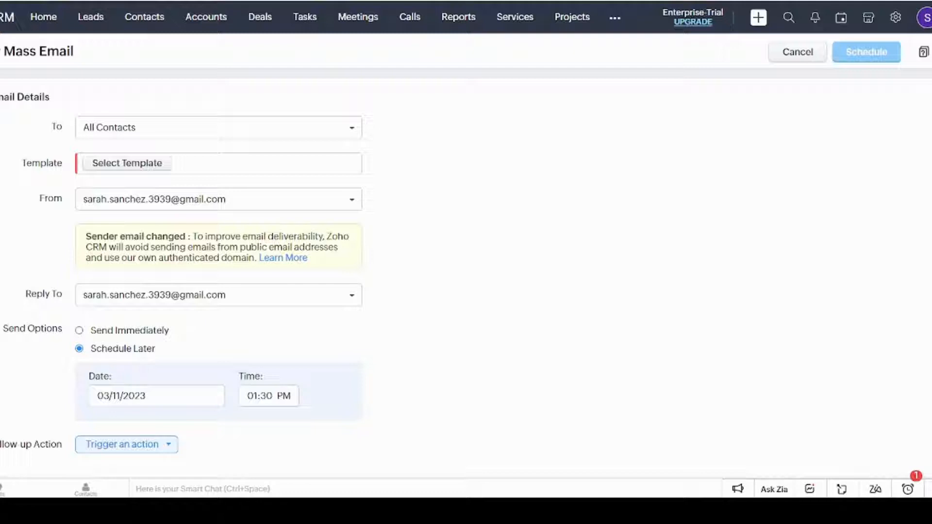
pyautogui.scroll(-3)
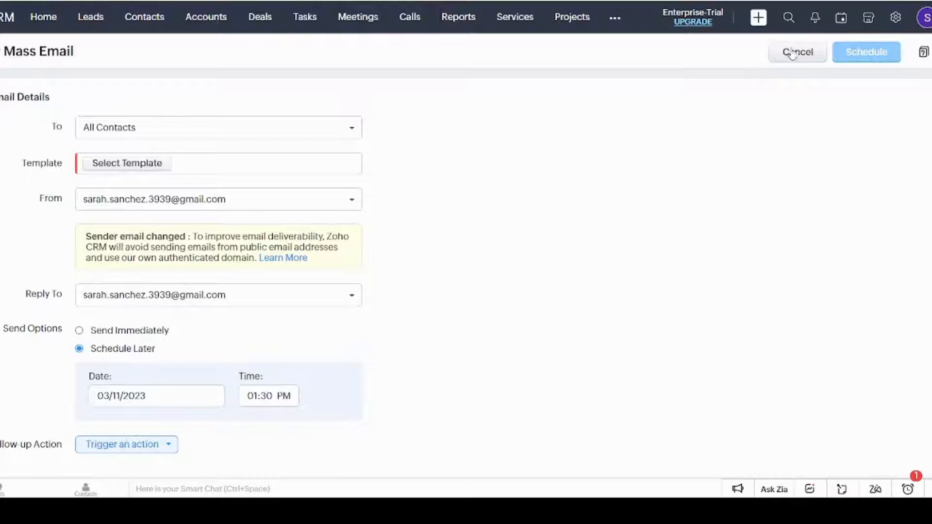
# Step: Cancel the mass email, confirm leaving the page, and return to Contacts
pyautogui.click(797, 52)
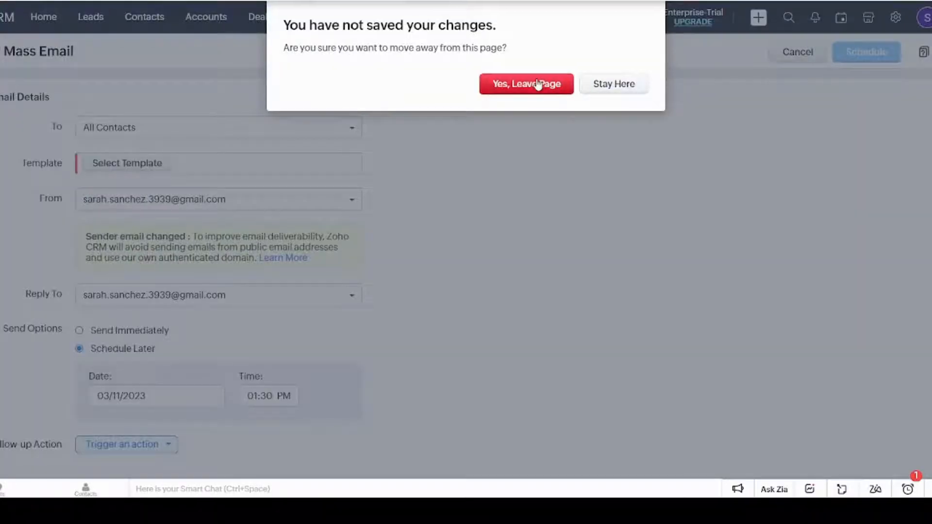
pyautogui.click(527, 84)
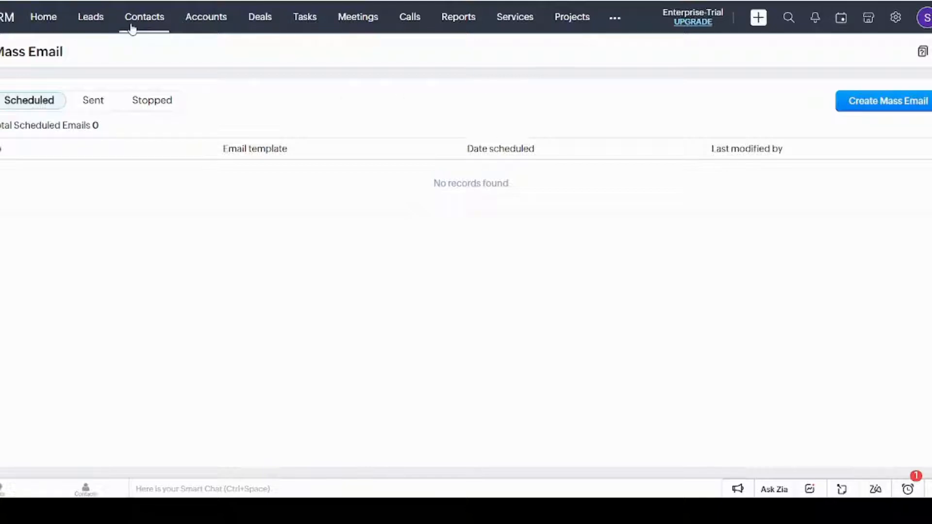
pyautogui.click(144, 17)
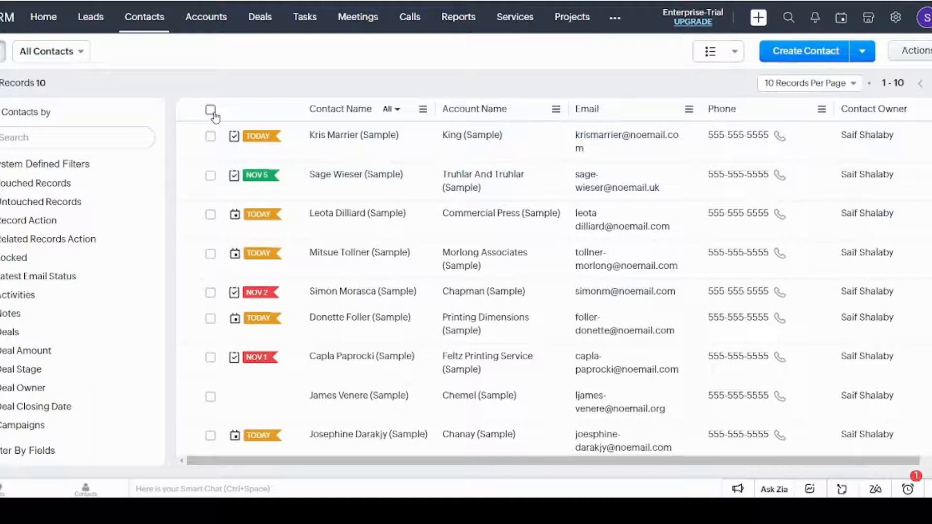
# Step: Select all contacts except Morlong Associates
pyautogui.click(210, 110)
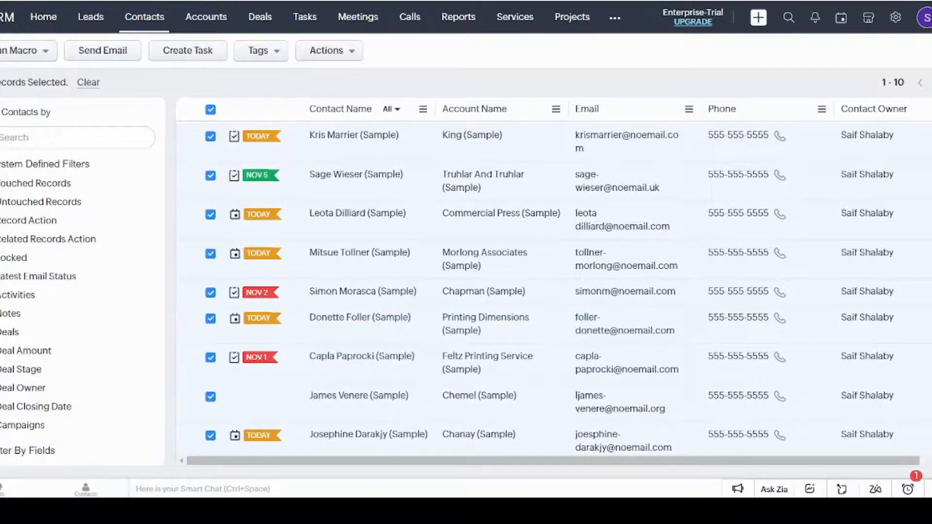
pyautogui.scroll(-3)
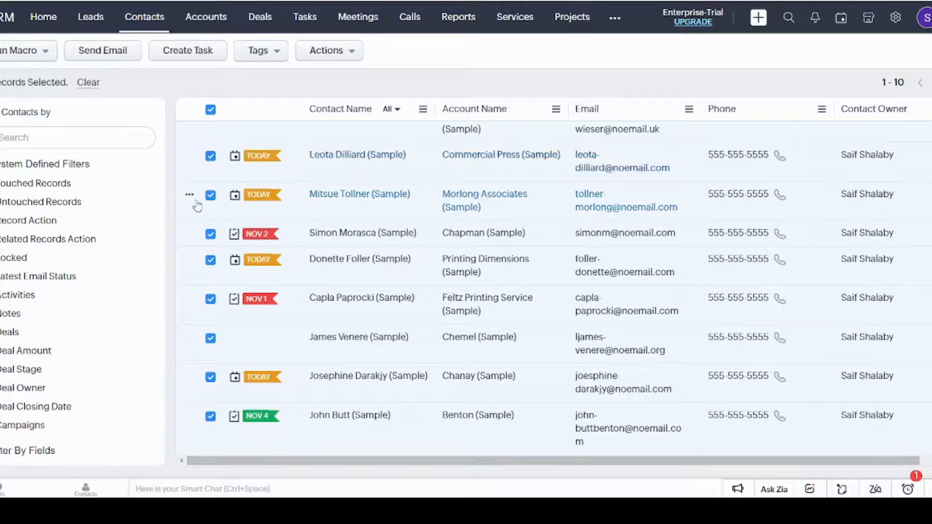
pyautogui.click(210, 194)
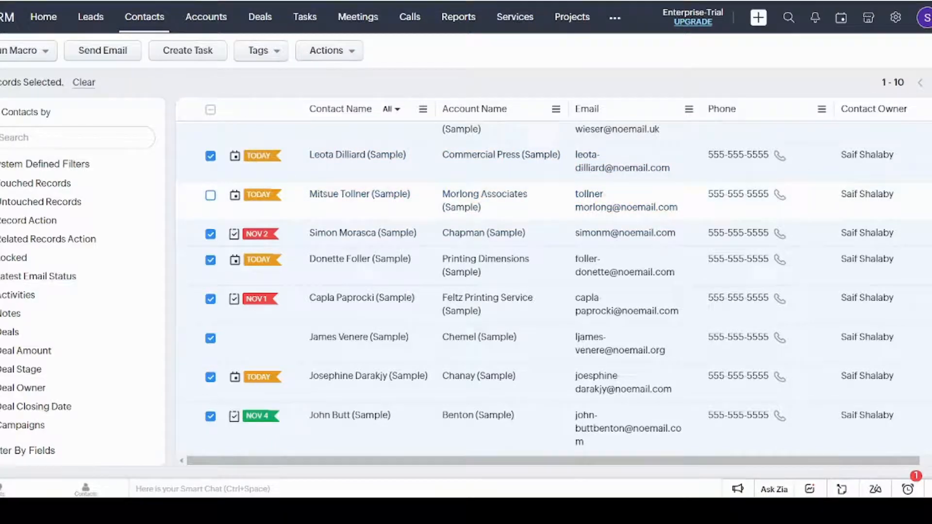
pyautogui.scroll(3)
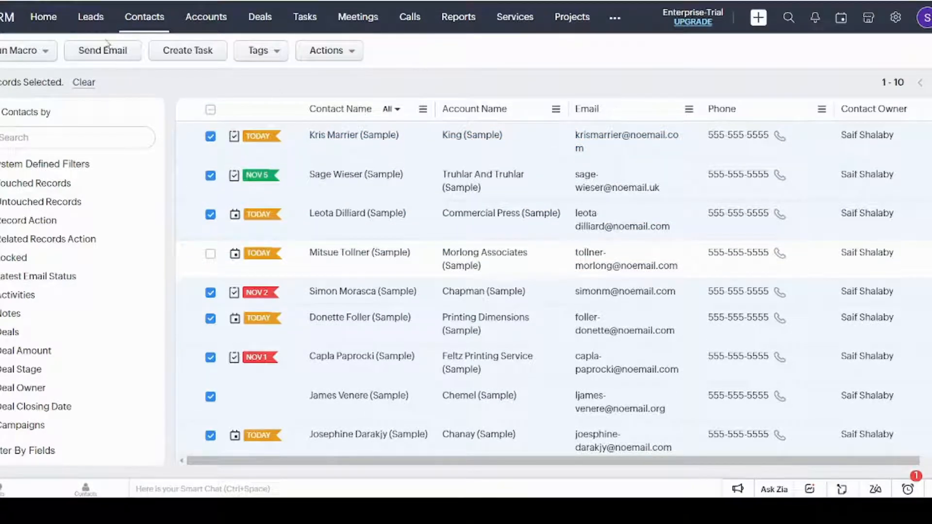
# Step: Cancel an email to the selected contacts, clear the selection, then view Accounts and Deals
pyautogui.click(102, 50)
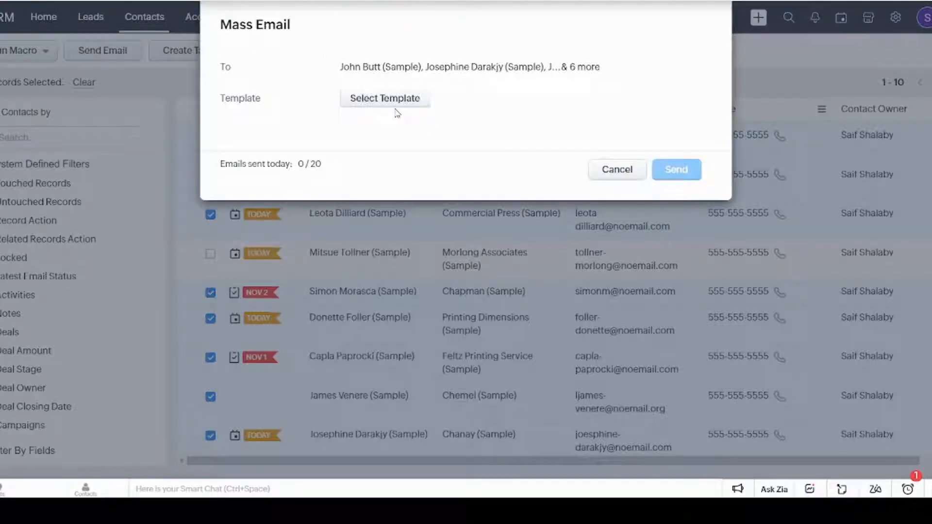
pyautogui.moveTo(623, 173)
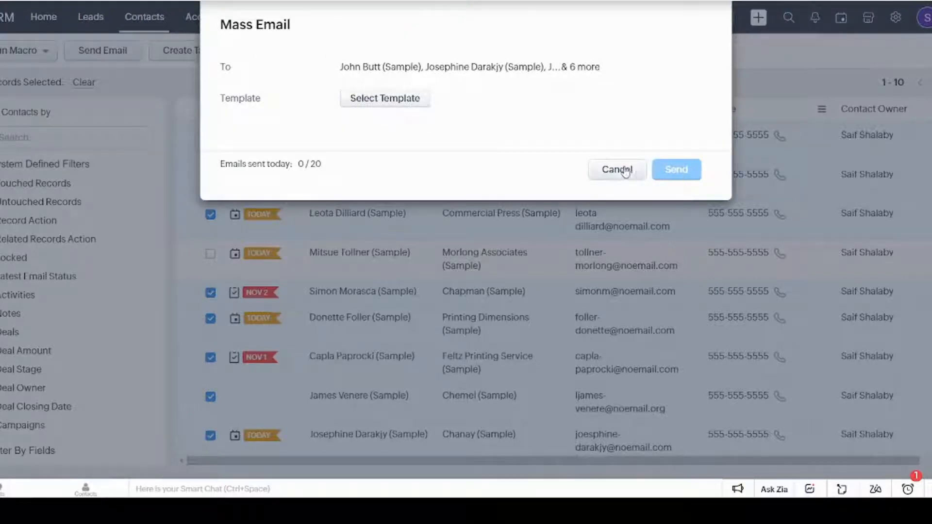
pyautogui.click(617, 169)
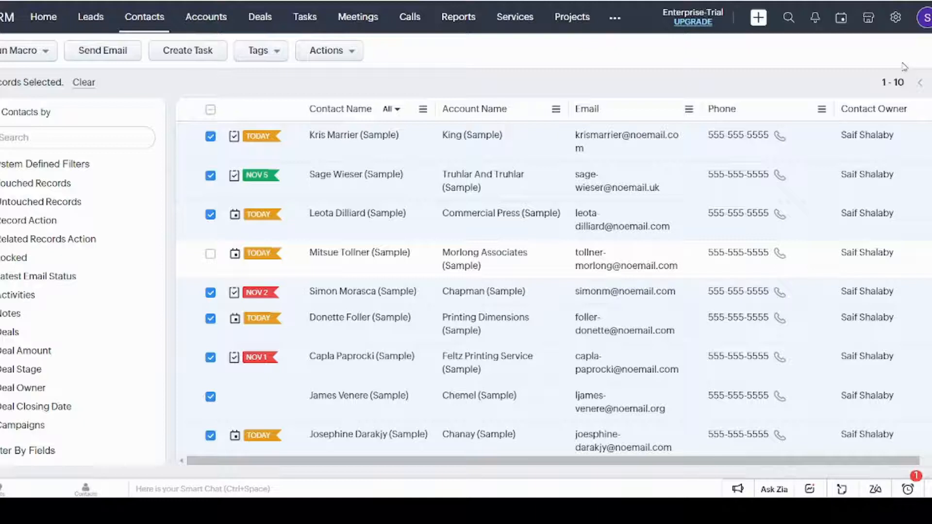
pyautogui.click(210, 108)
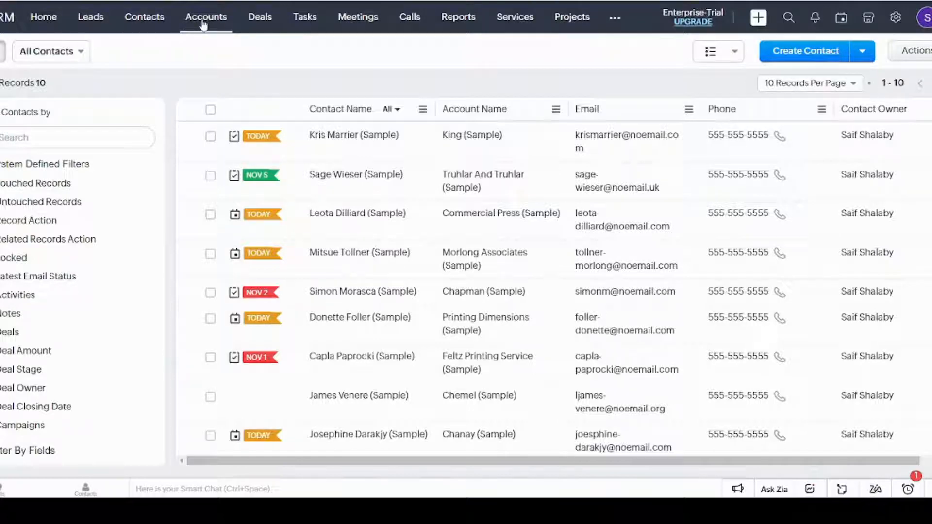
pyautogui.click(205, 17)
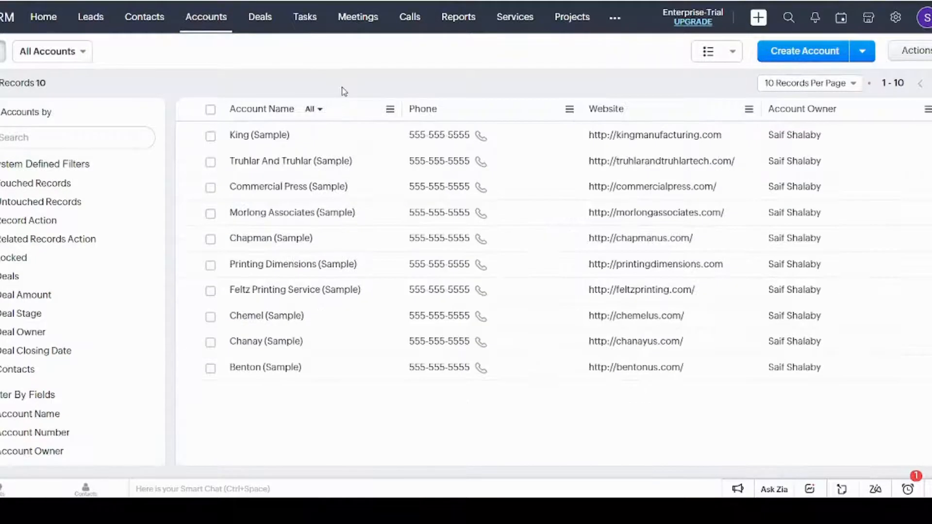
pyautogui.moveTo(243, 72)
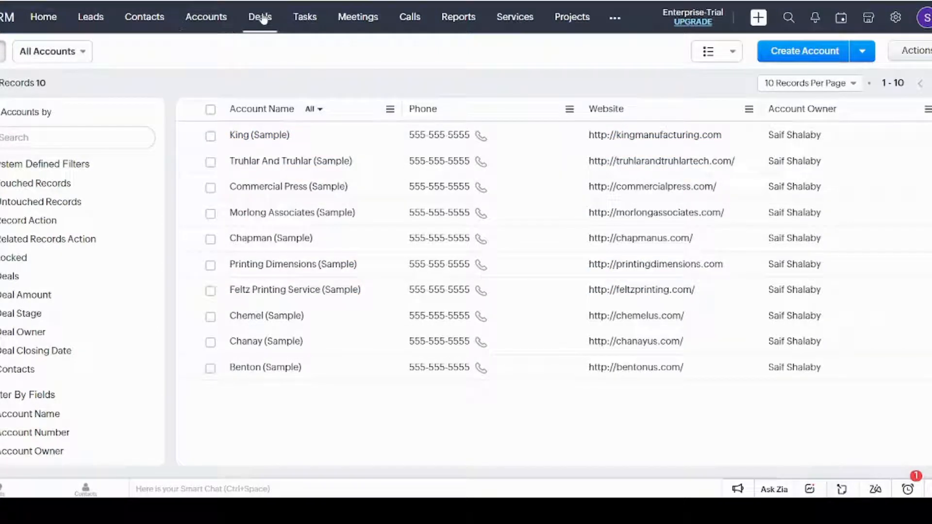
pyautogui.click(259, 17)
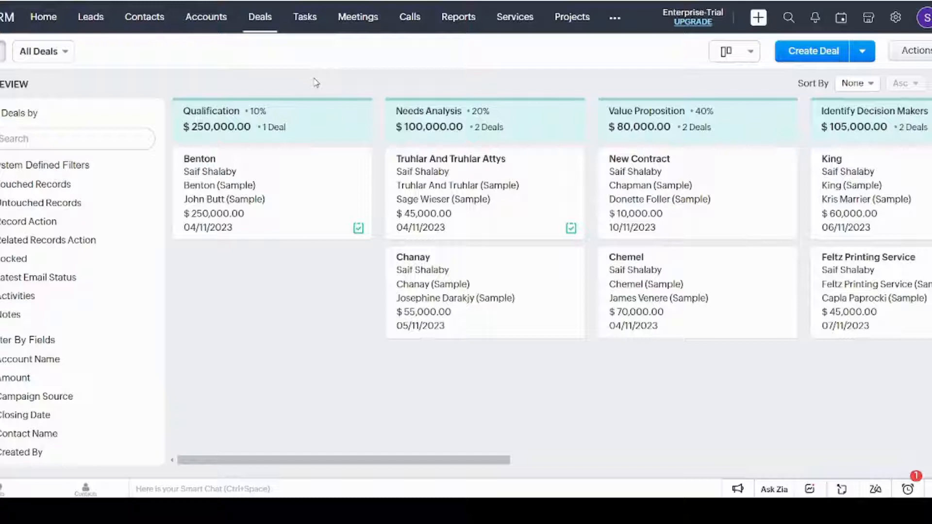
pyautogui.moveTo(320, 90)
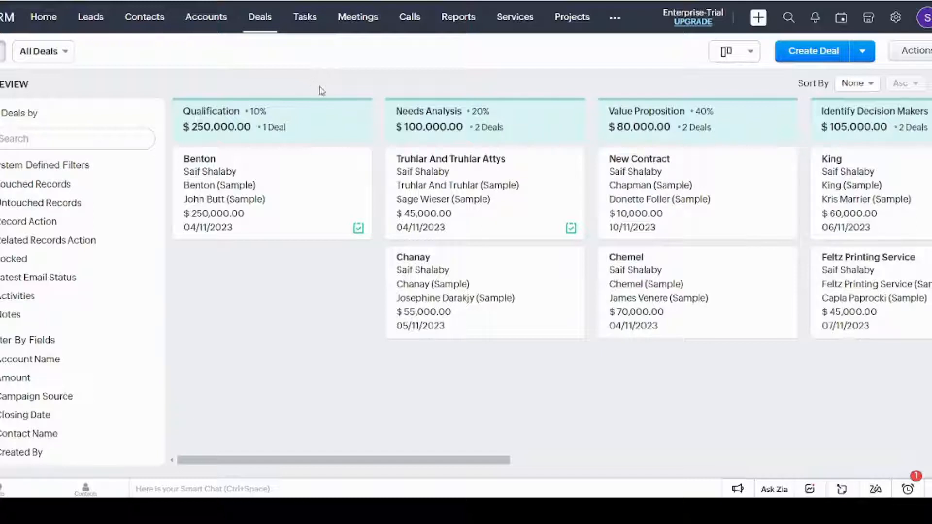
pyautogui.moveTo(315, 87)
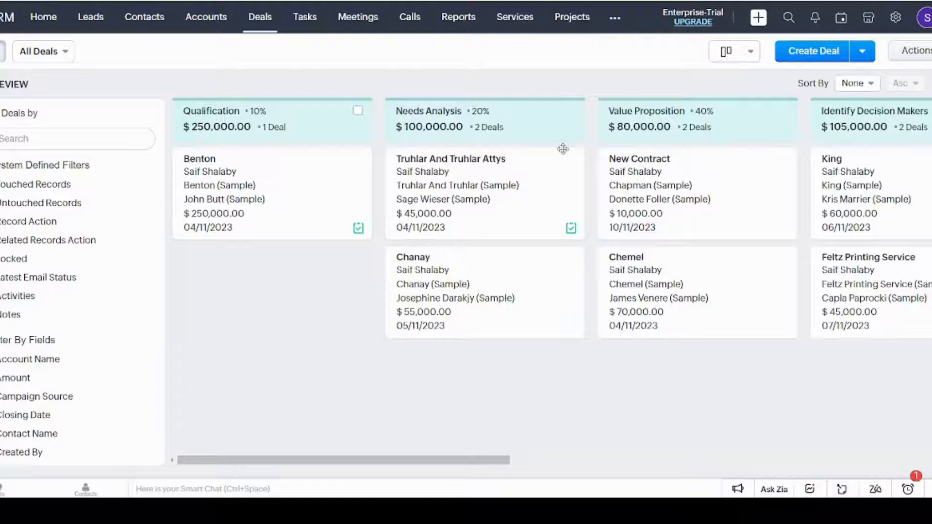
pyautogui.moveTo(280, 118)
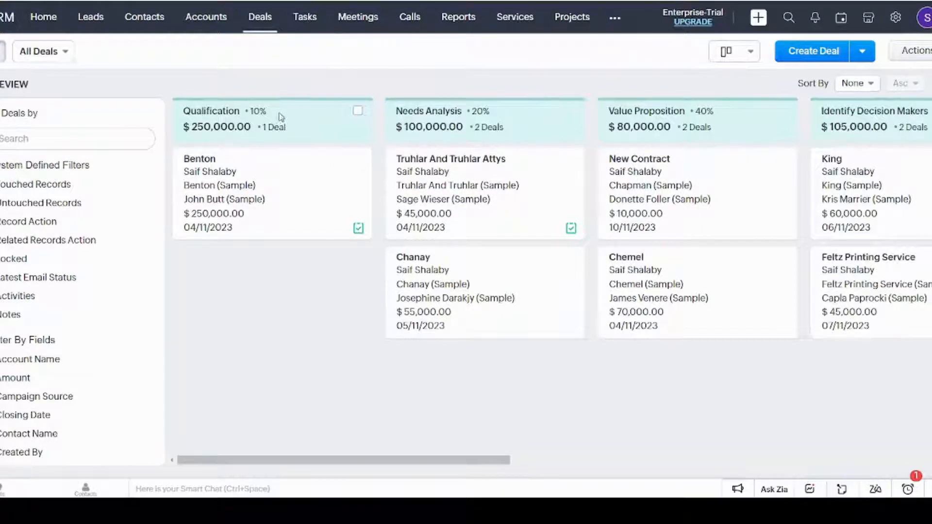
pyautogui.moveTo(252, 107)
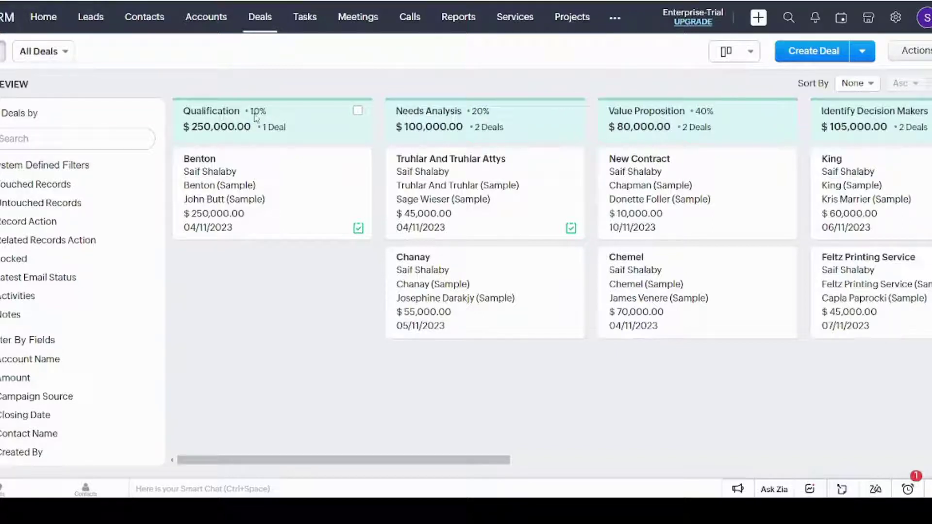
pyautogui.moveTo(242, 121)
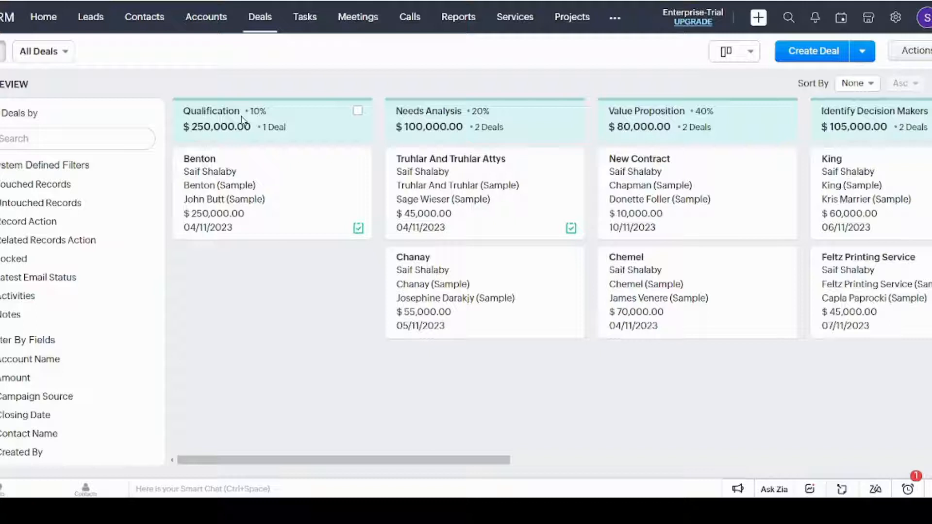
pyautogui.moveTo(330, 301)
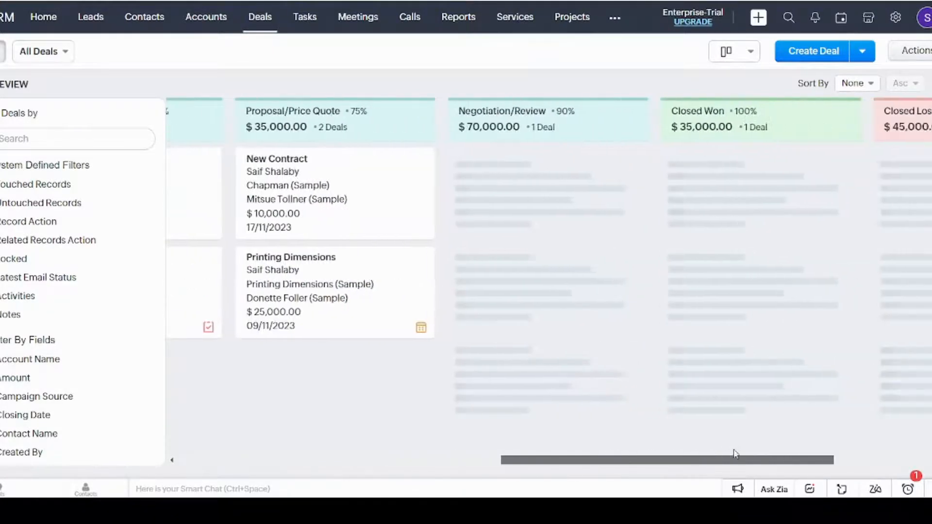
# Step: Scroll the pipeline right to the Proposal/Price Quote through Closed Lost stages
pyautogui.hscroll(3)
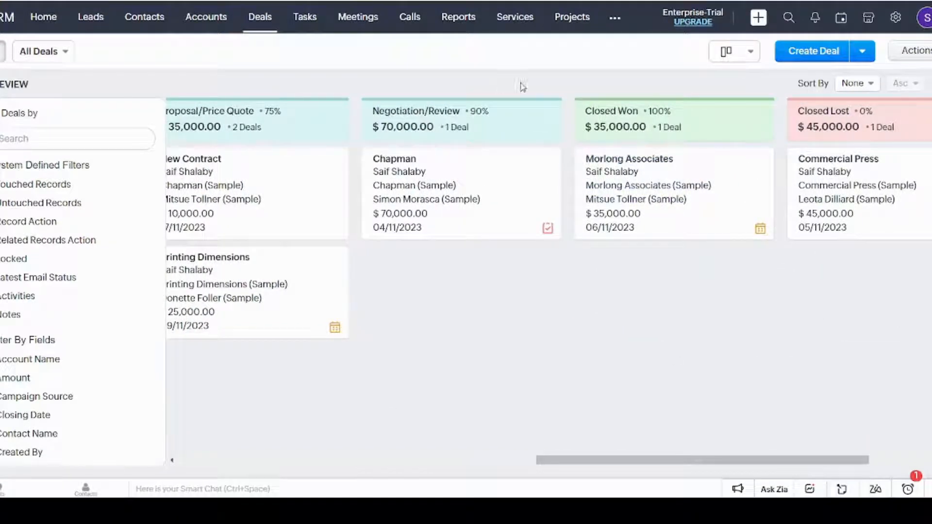
pyautogui.moveTo(522, 87)
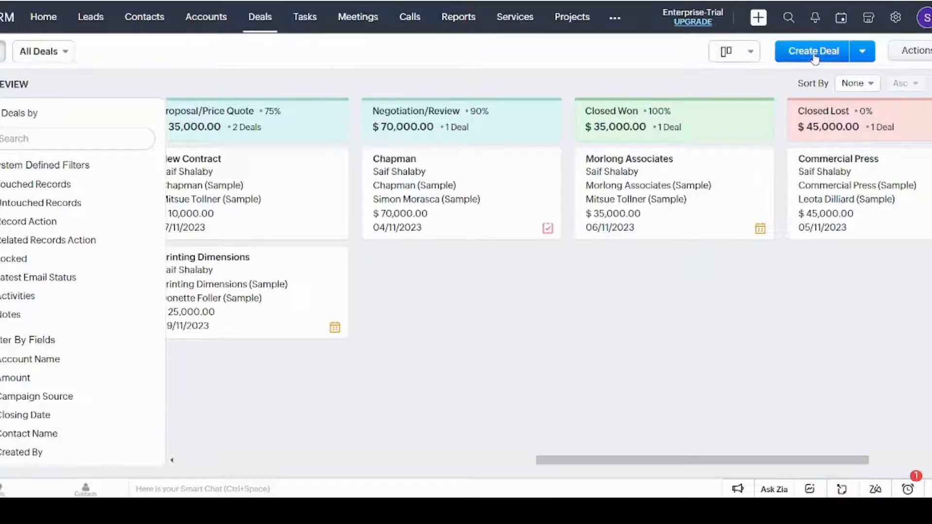
# Step: Start a new deal named 'New Contract' for Chapman (Sample), type New Business
pyautogui.click(811, 51)
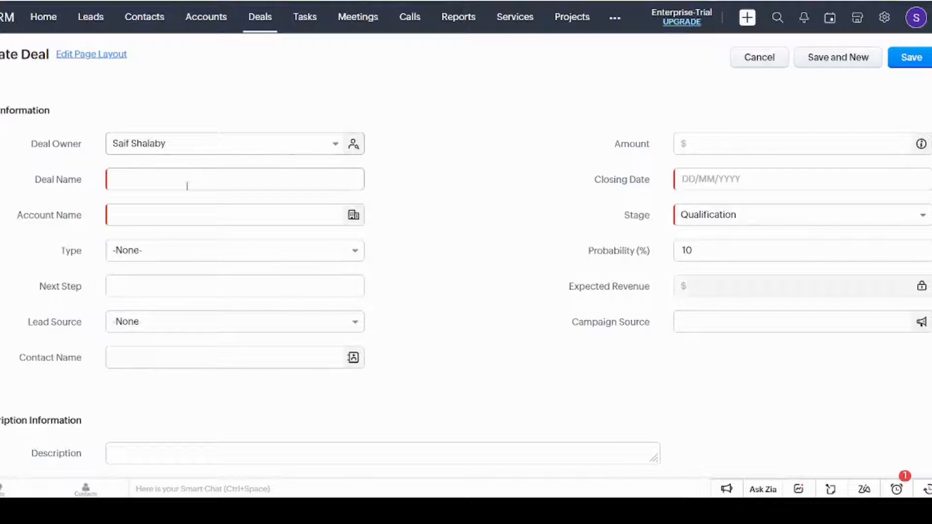
pyautogui.click(234, 179)
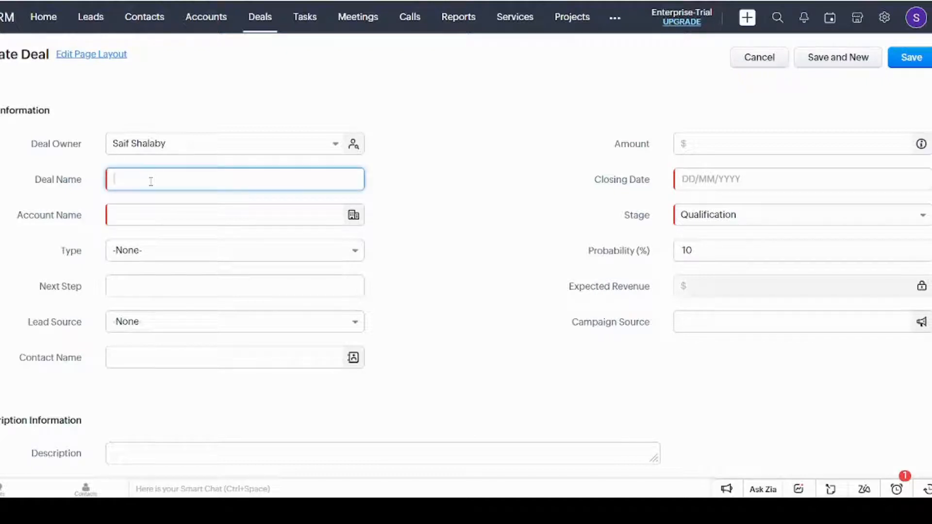
pyautogui.write('New Contract')
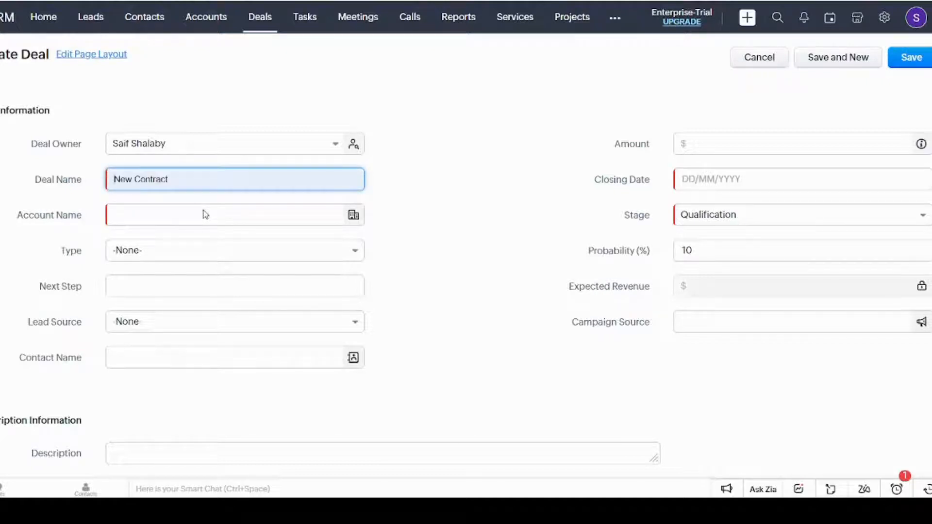
pyautogui.click(231, 215)
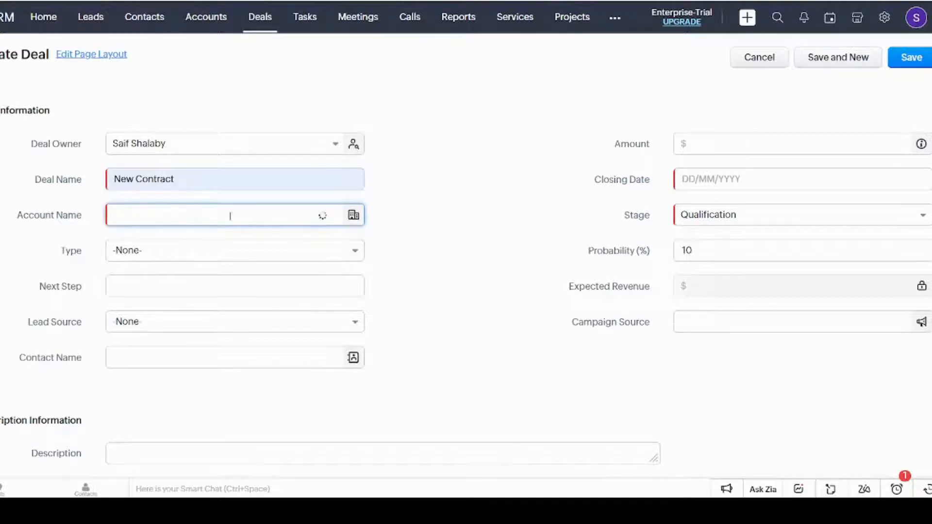
pyautogui.click(226, 215)
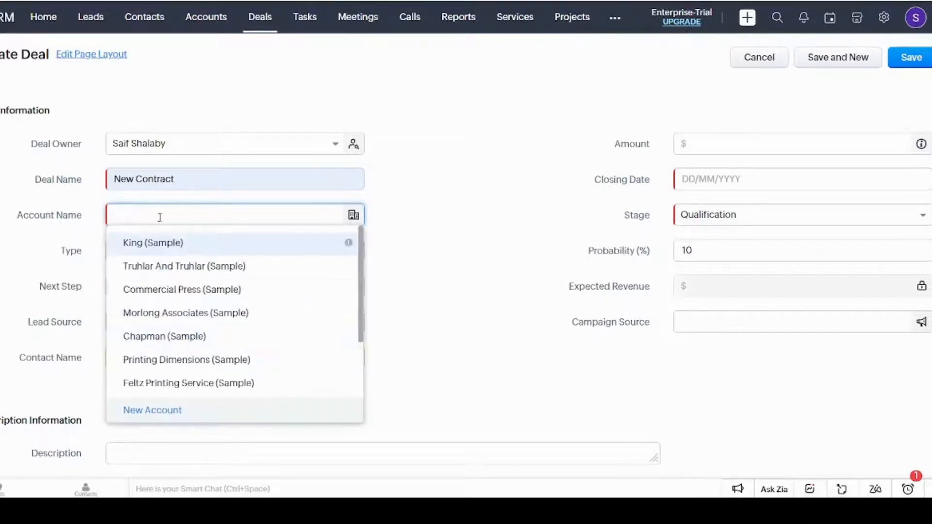
pyautogui.click(164, 337)
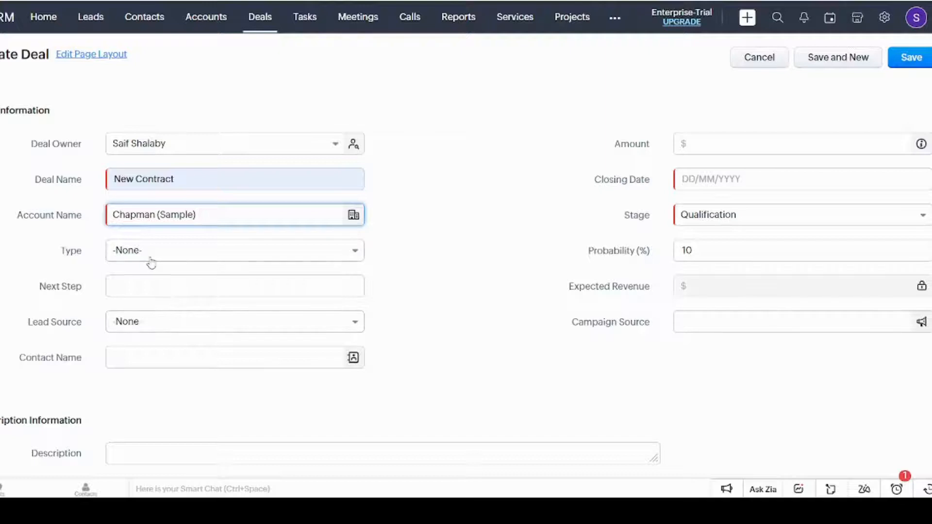
pyautogui.click(234, 251)
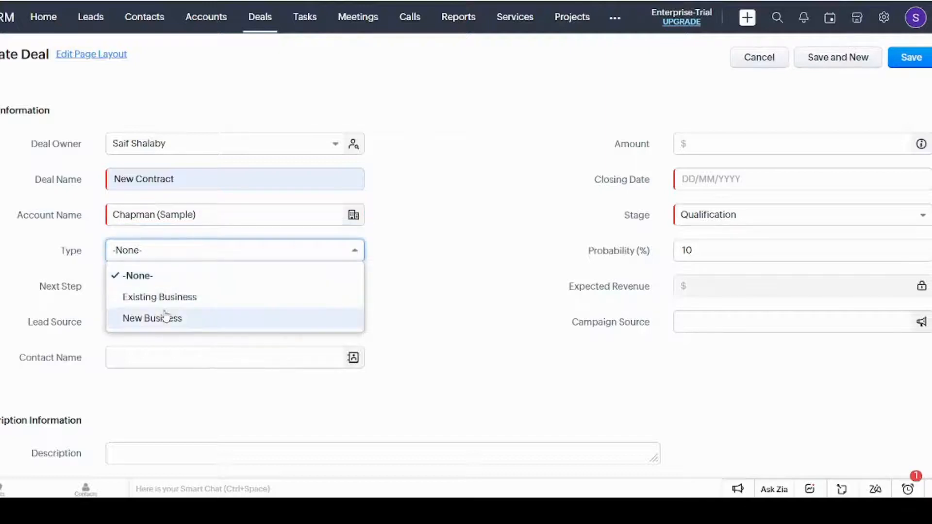
pyautogui.click(152, 318)
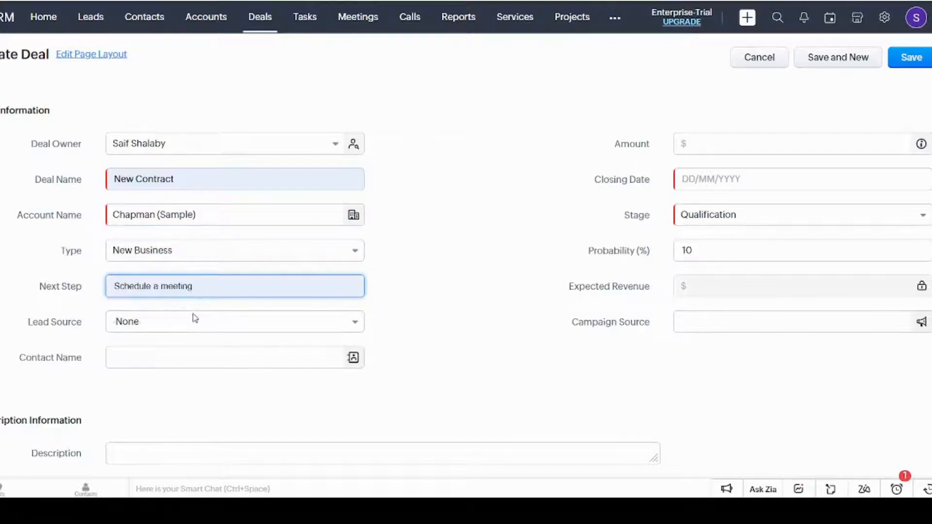
# Step: Set lead source Cold Call, amount 10000 and closing date 16/11/2023
pyautogui.click(234, 321)
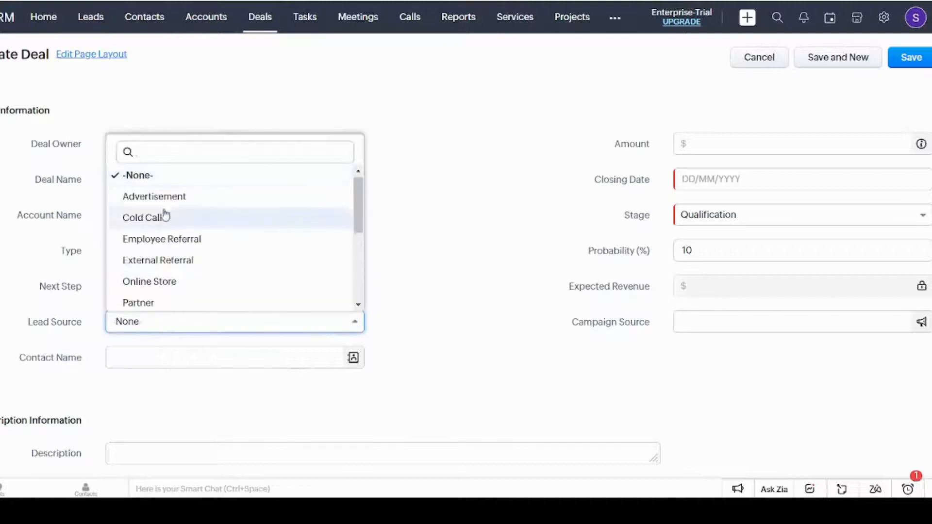
pyautogui.moveTo(197, 273)
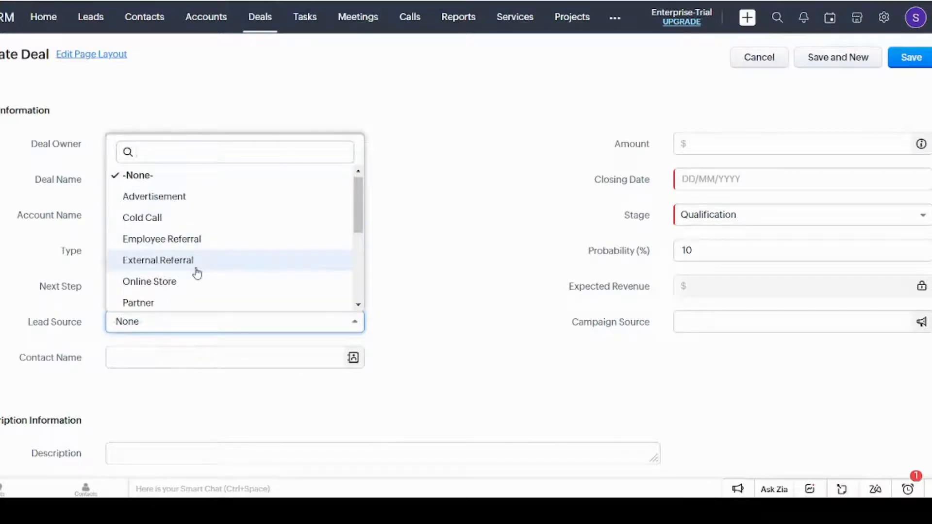
pyautogui.click(142, 218)
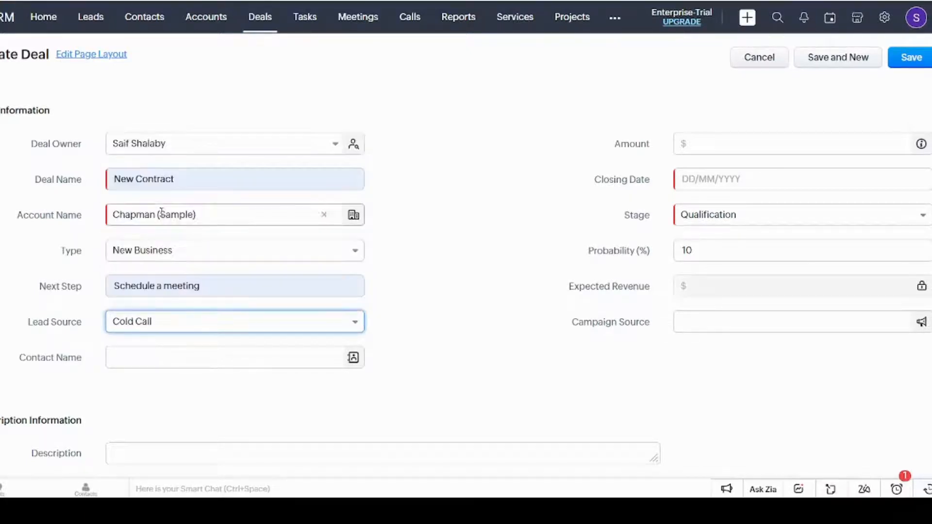
pyautogui.click(232, 357)
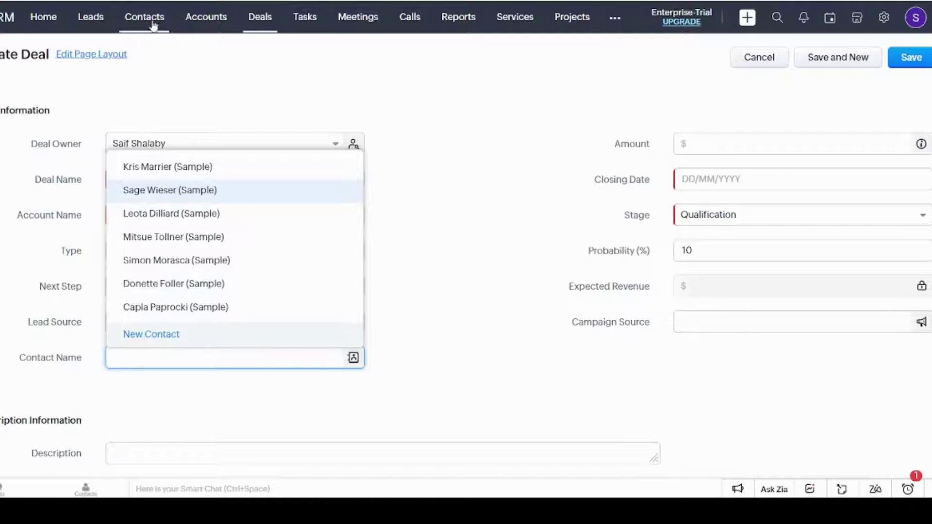
pyautogui.moveTo(175, 275)
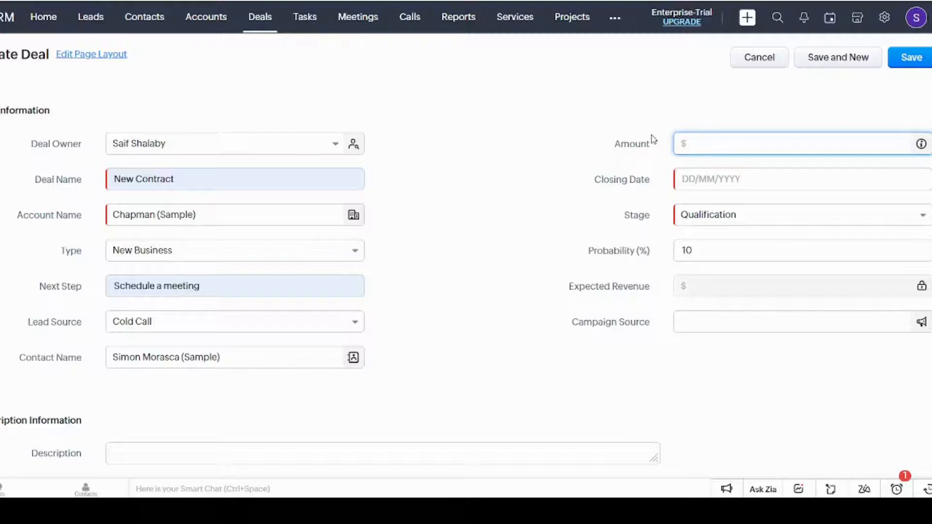
pyautogui.write('10000')
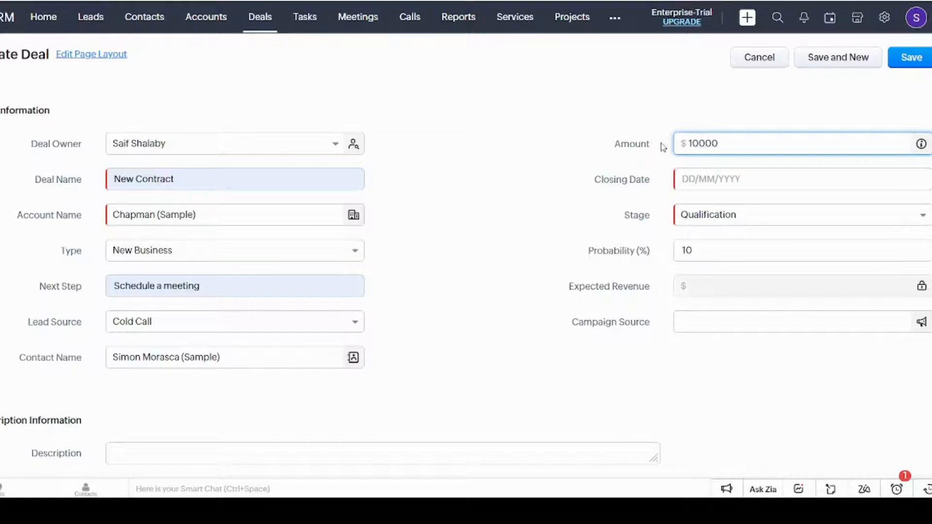
pyautogui.click(762, 179)
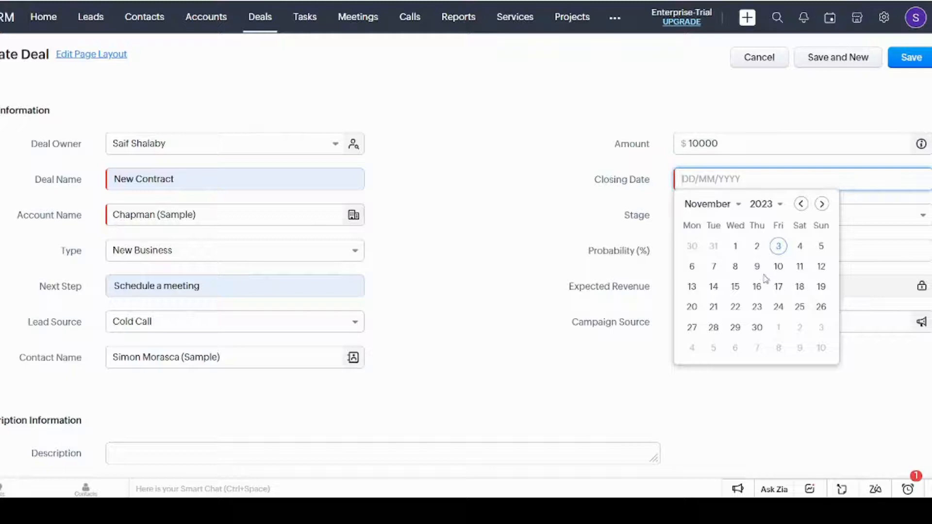
pyautogui.click(756, 287)
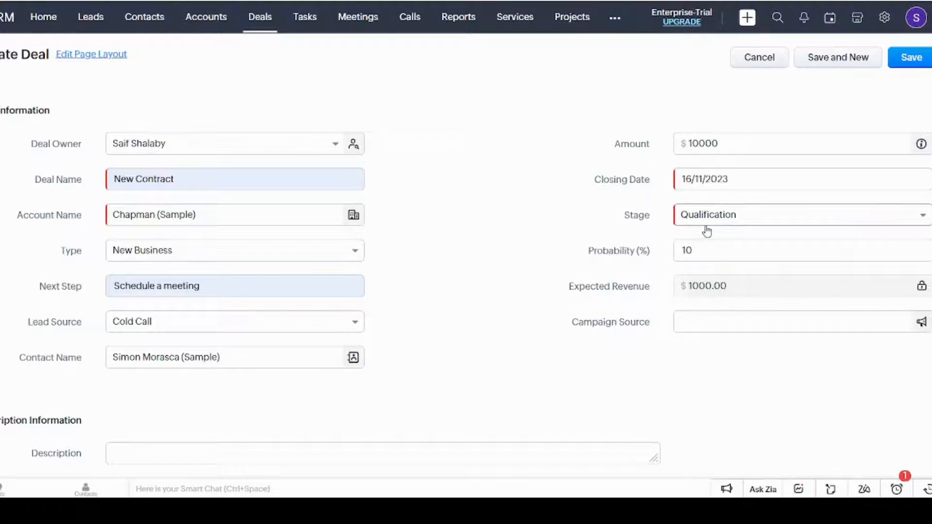
pyautogui.moveTo(739, 227)
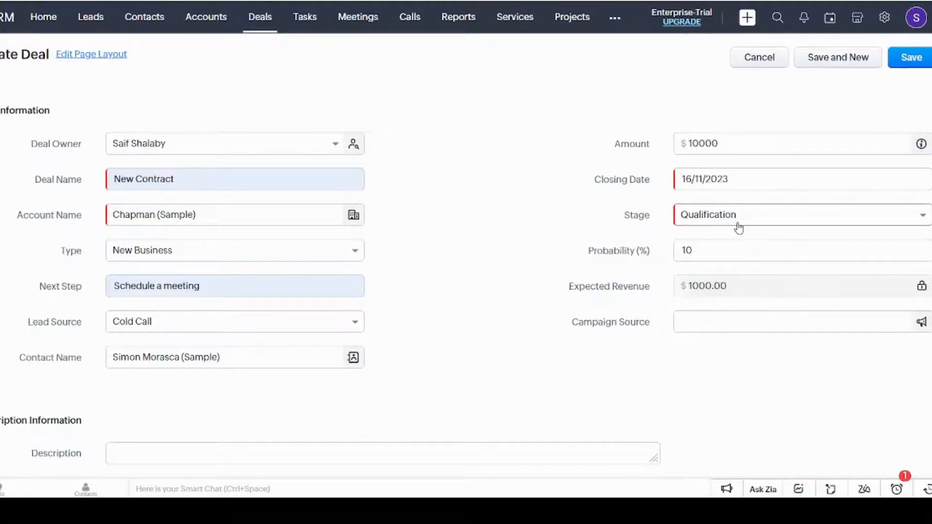
# Step: Try stages Qualification, Identify Decision Makers, Closed Won, then Closed Lost with Expectation Mismatch
pyautogui.click(801, 215)
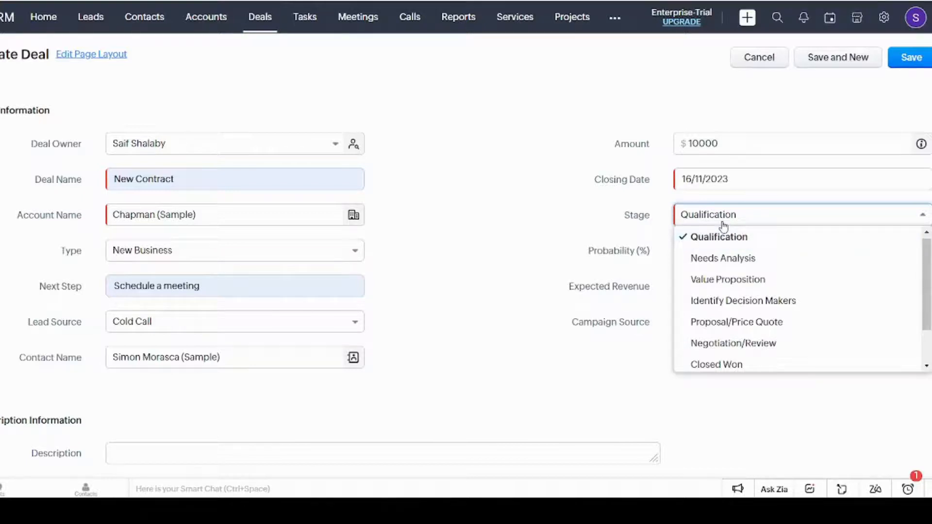
pyautogui.moveTo(739, 271)
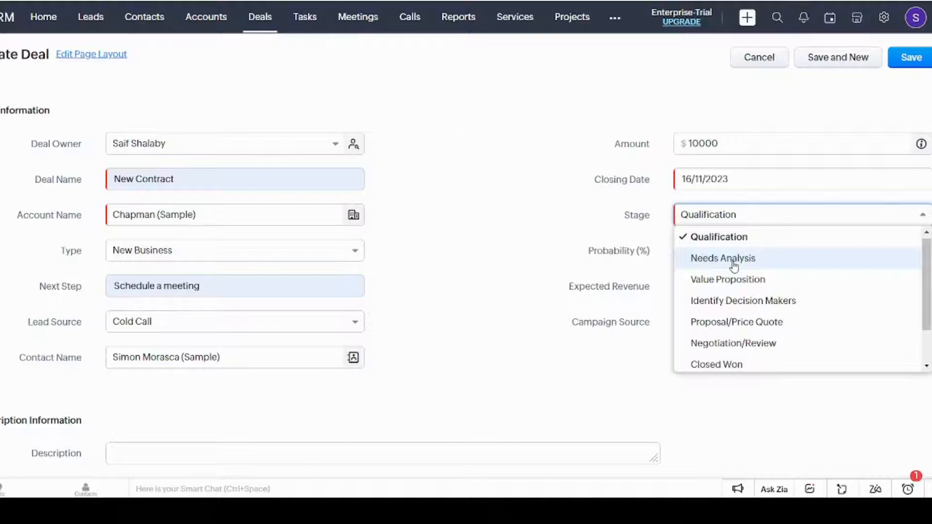
pyautogui.moveTo(725, 245)
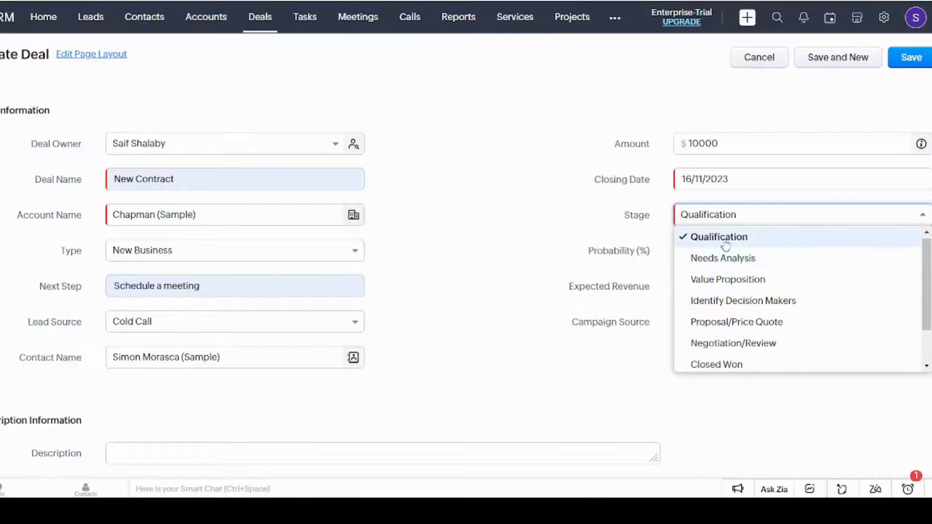
pyautogui.click(718, 237)
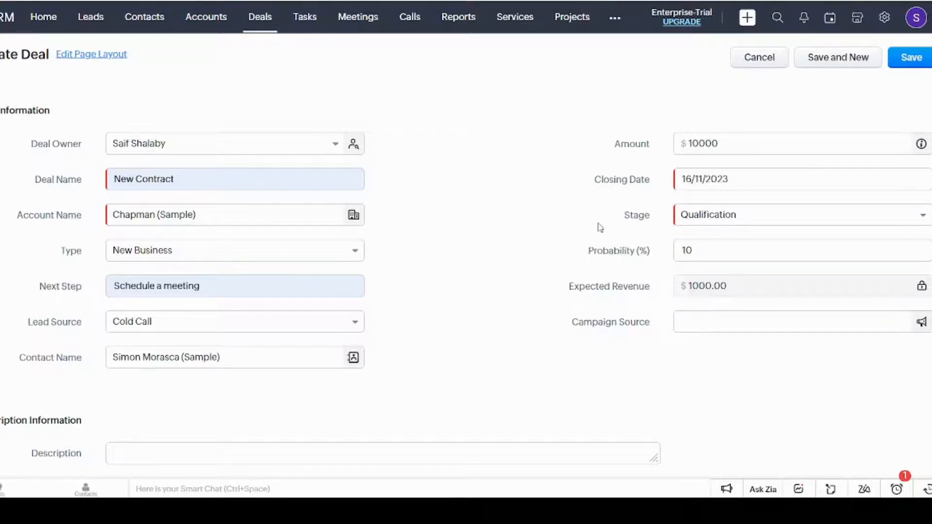
pyautogui.moveTo(761, 223)
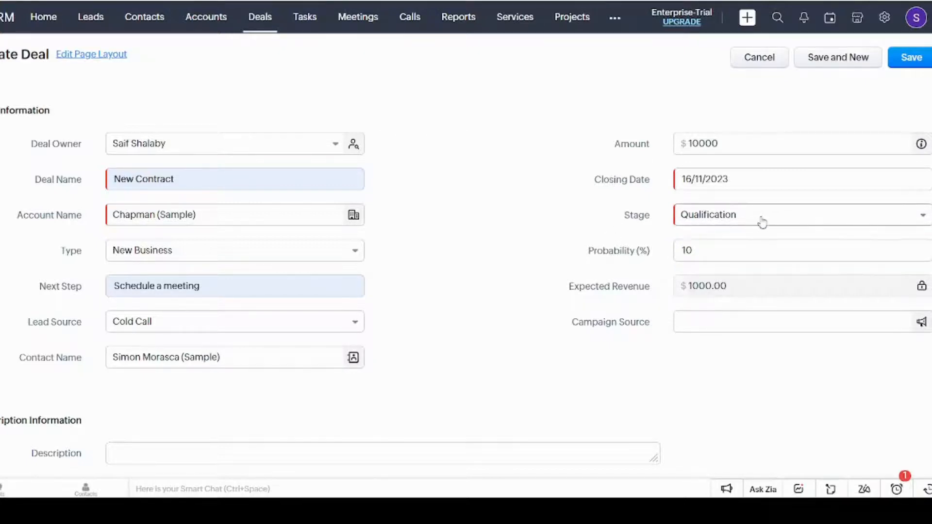
pyautogui.click(801, 215)
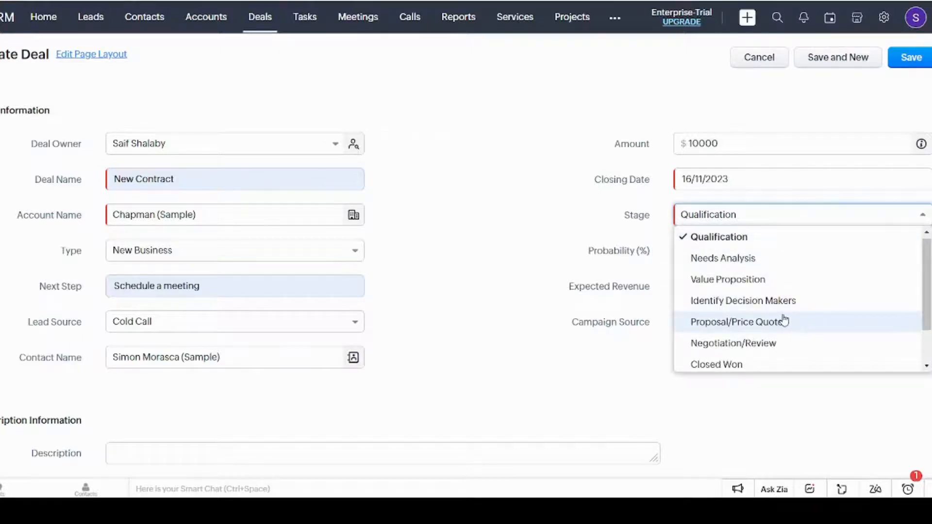
pyautogui.click(742, 301)
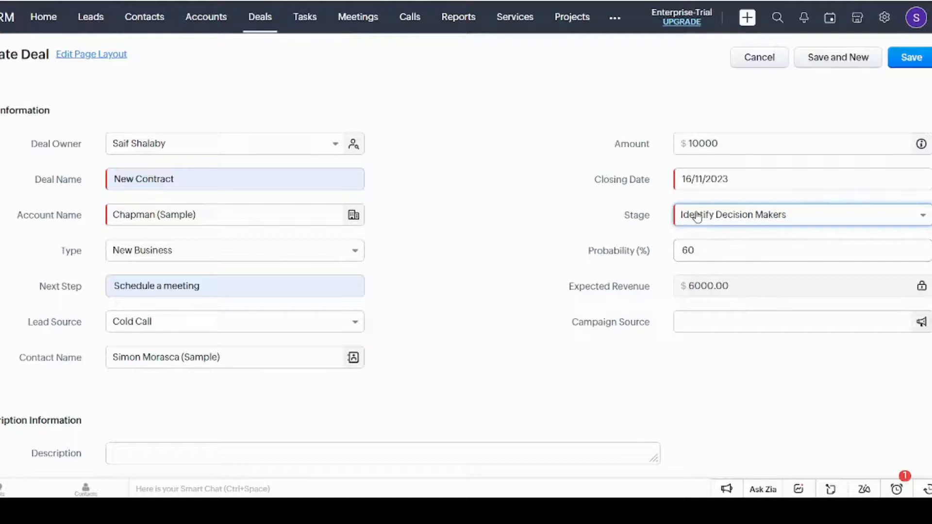
pyautogui.click(801, 215)
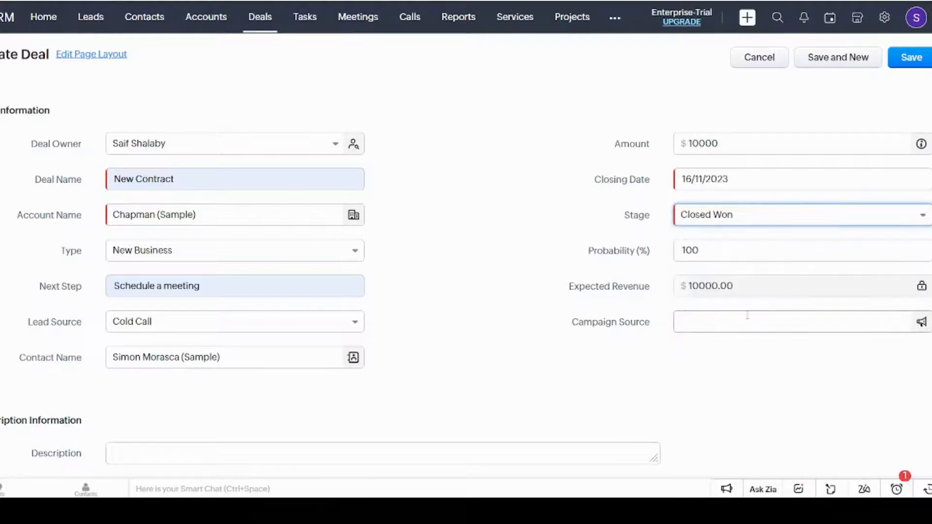
pyautogui.click(801, 215)
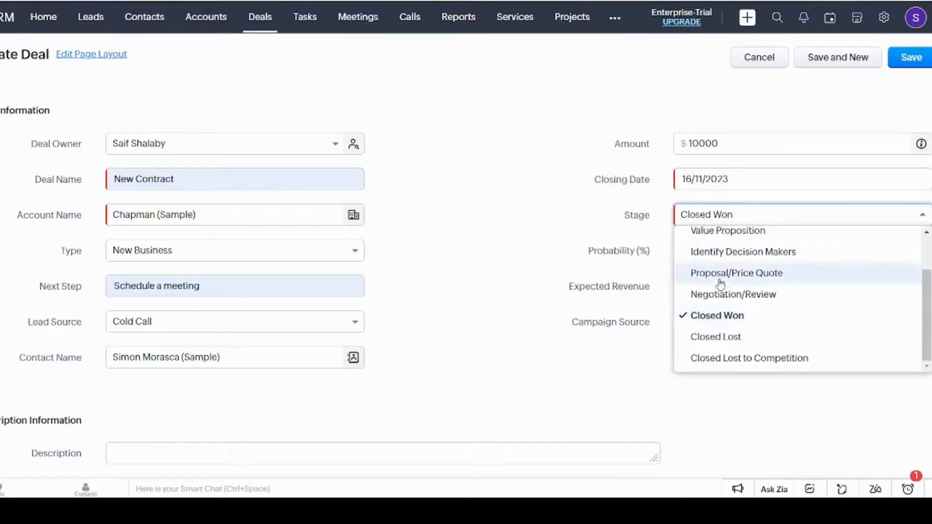
pyautogui.click(716, 337)
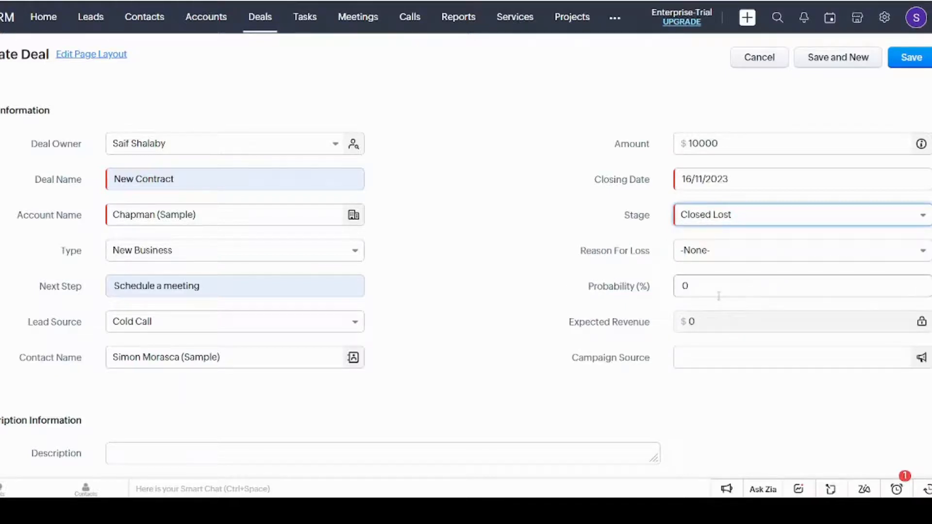
pyautogui.click(743, 287)
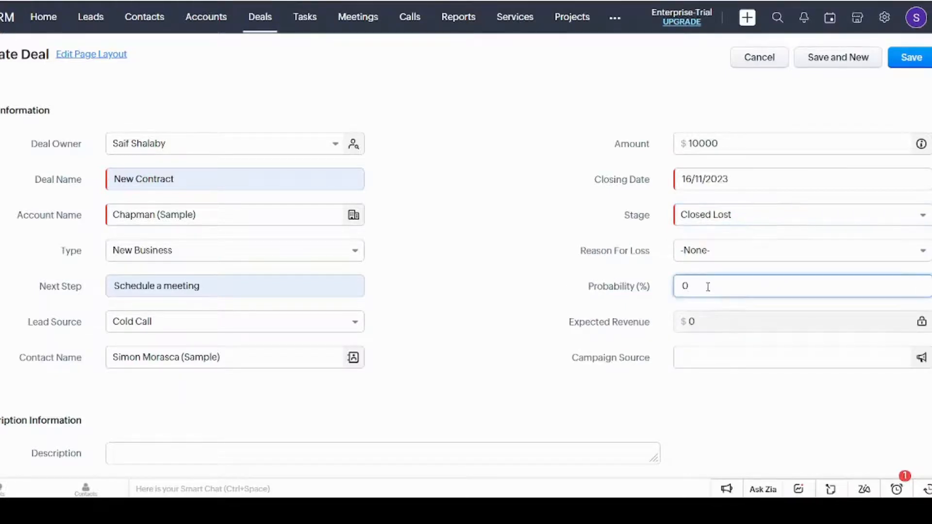
pyautogui.click(802, 251)
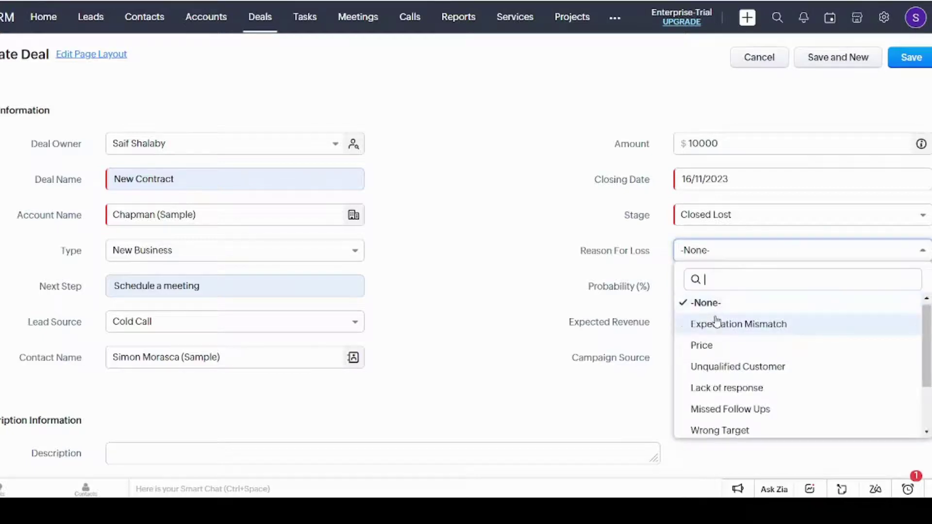
pyautogui.click(738, 324)
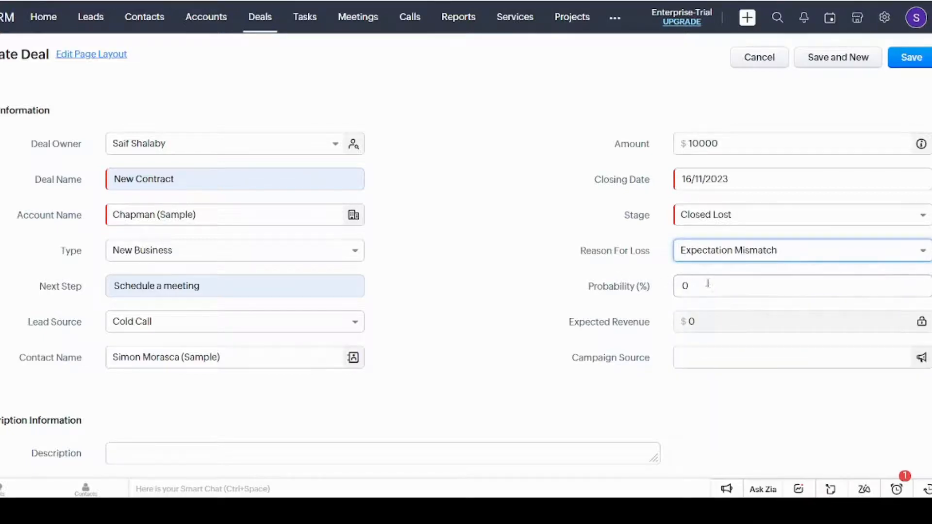
pyautogui.click(801, 251)
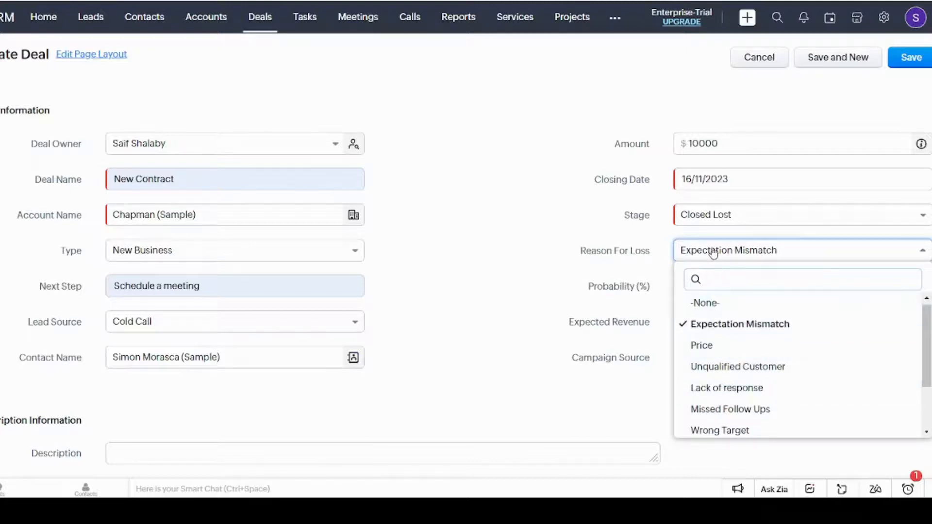
# Step: Set the stage to Proposal/Price Quote and leave Campaign Source empty
pyautogui.click(800, 215)
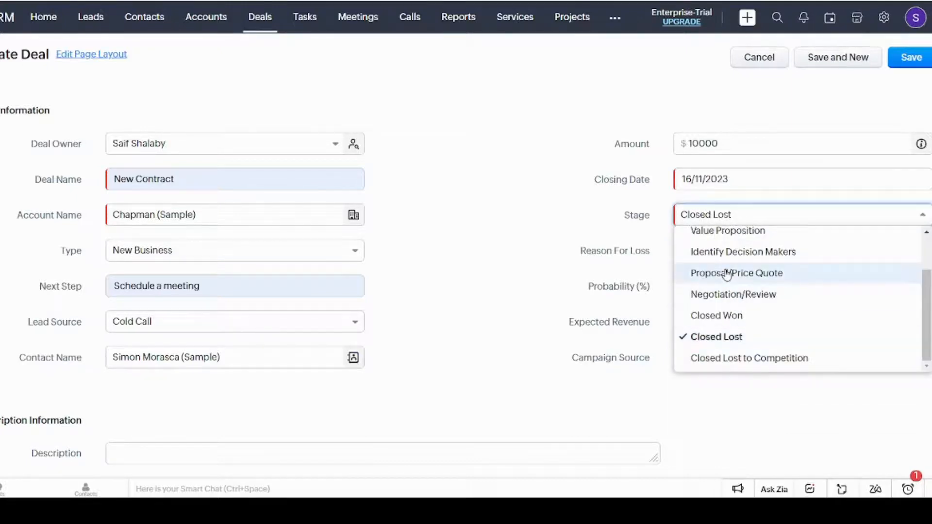
pyautogui.click(737, 274)
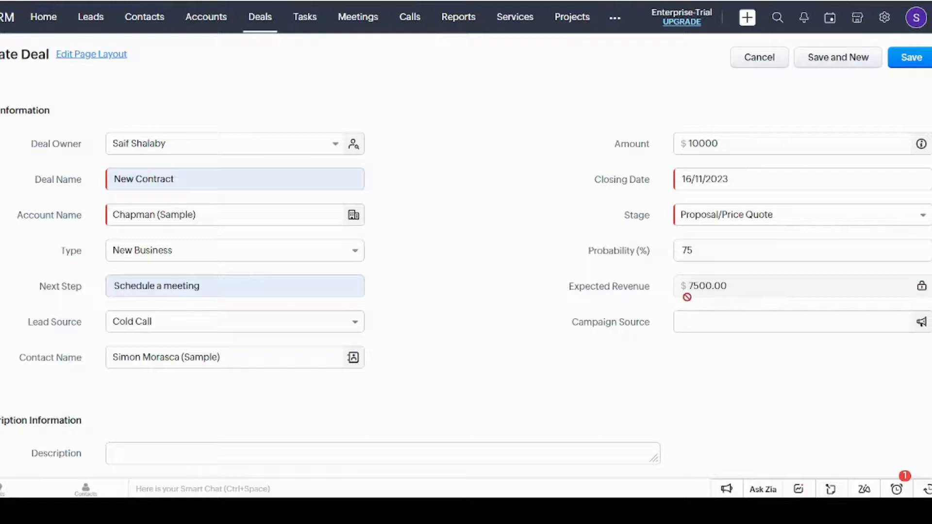
pyautogui.click(792, 322)
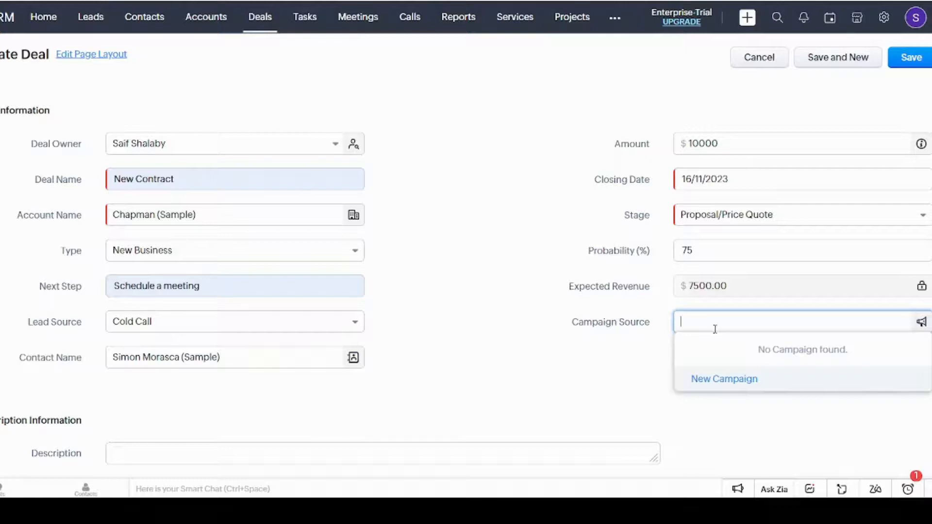
pyautogui.click(566, 378)
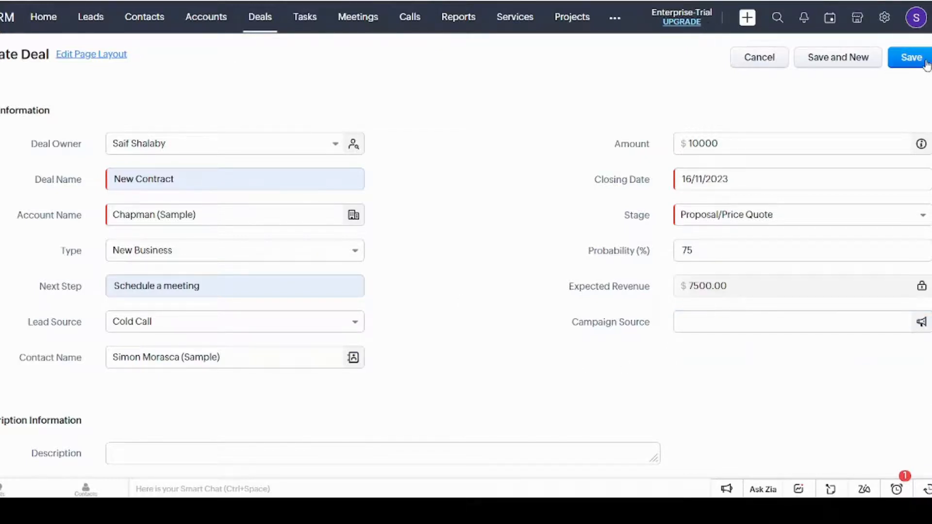
# Step: Save the New Contract deal and scroll its Overview showing $7,500 expected revenue
pyautogui.click(908, 57)
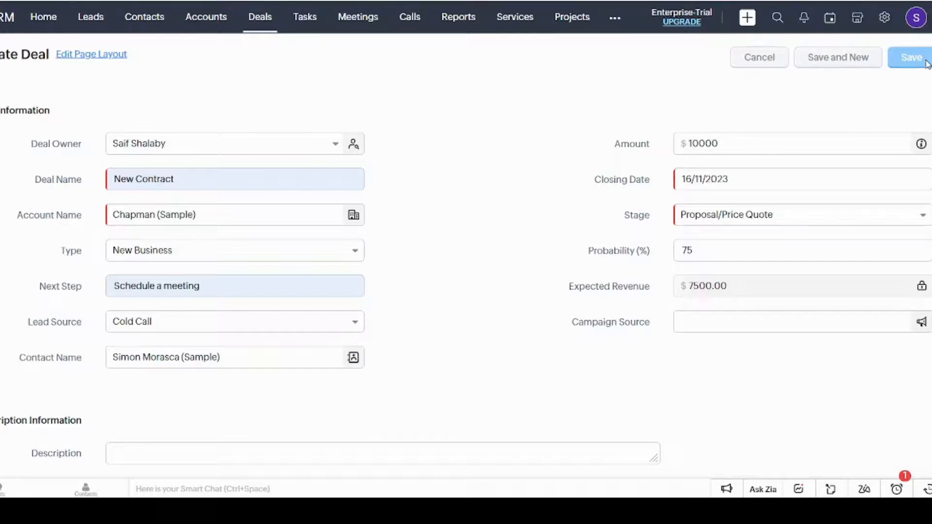
pyautogui.click(909, 57)
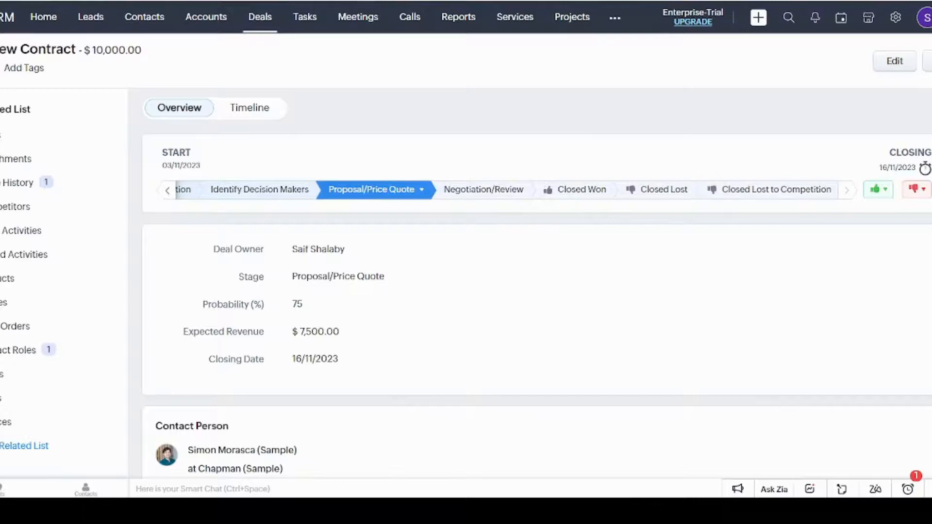
pyautogui.scroll(-3)
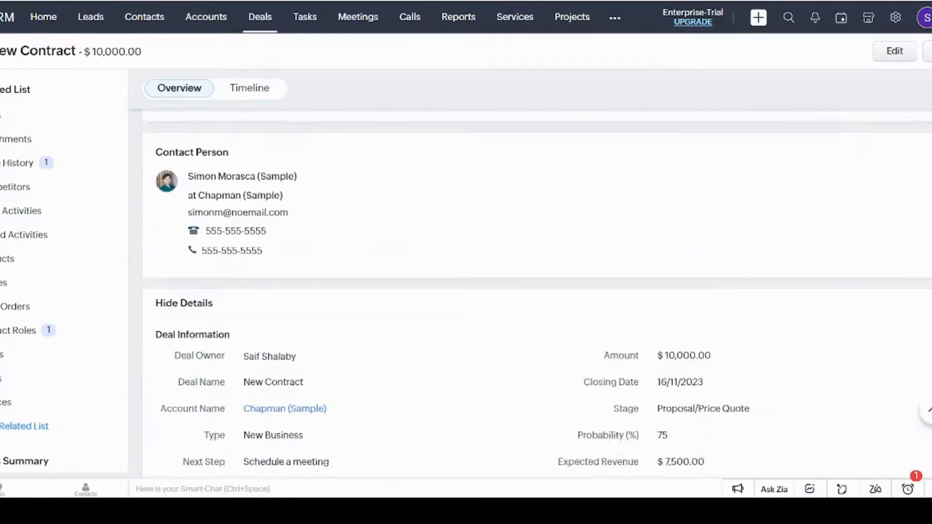
pyautogui.scroll(-3)
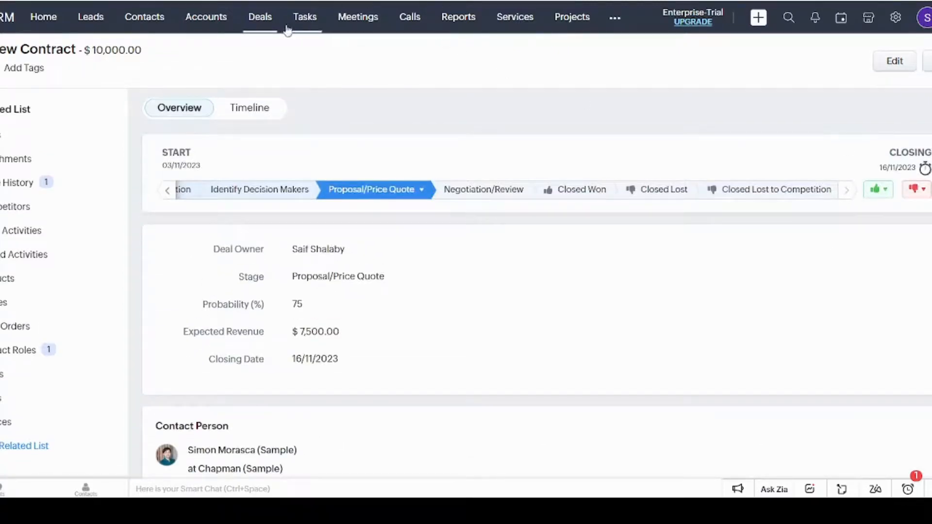
# Step: Show the Tasks list with its 12 tasks, due dates and statuses
pyautogui.click(305, 16)
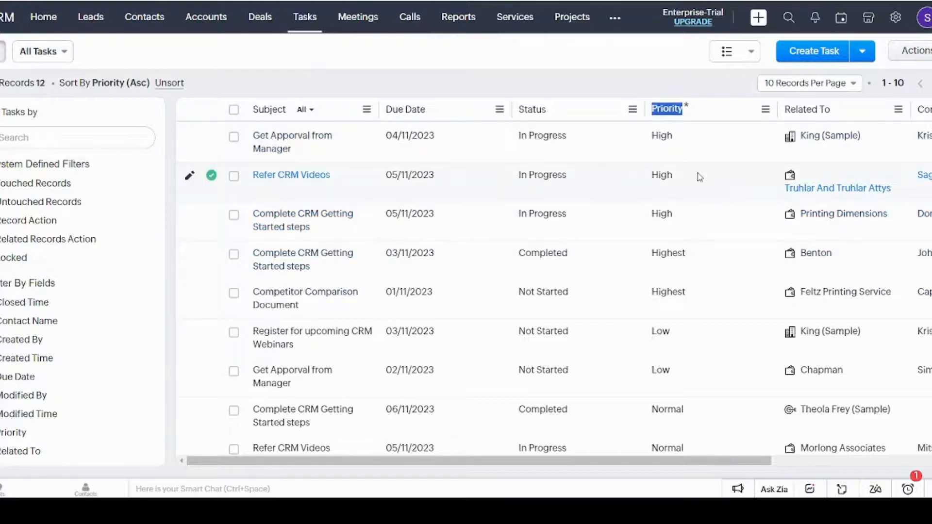
pyautogui.moveTo(736, 347)
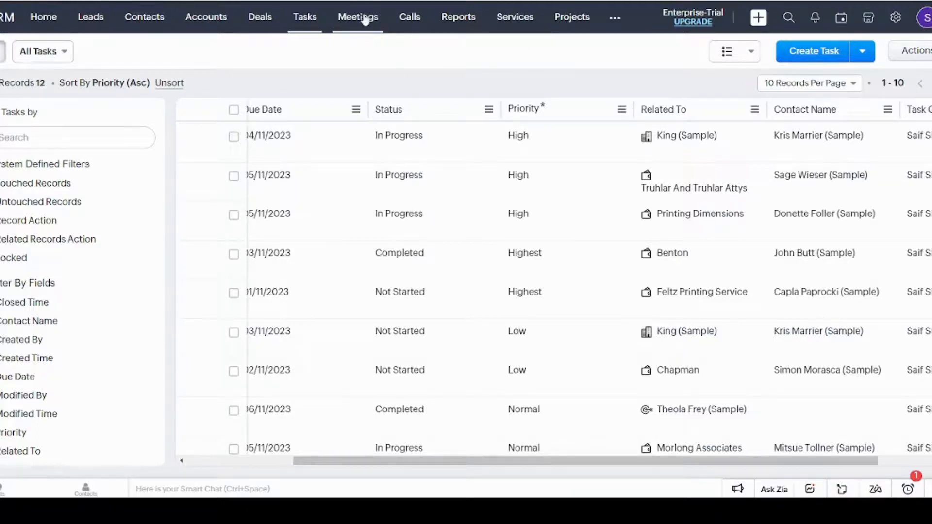
# Step: View the nine sample meetings, then the Calls list with one outbound call
pyautogui.click(357, 17)
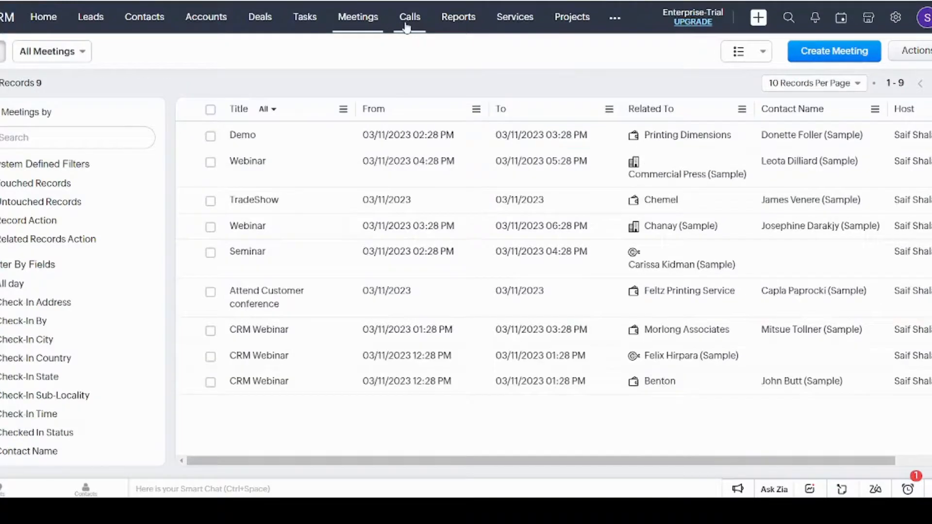
pyautogui.moveTo(409, 27)
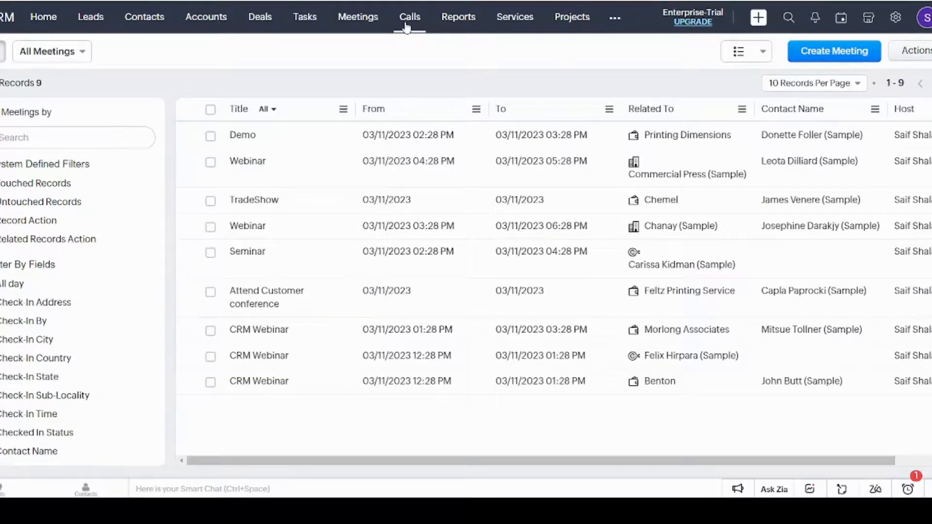
pyautogui.click(409, 16)
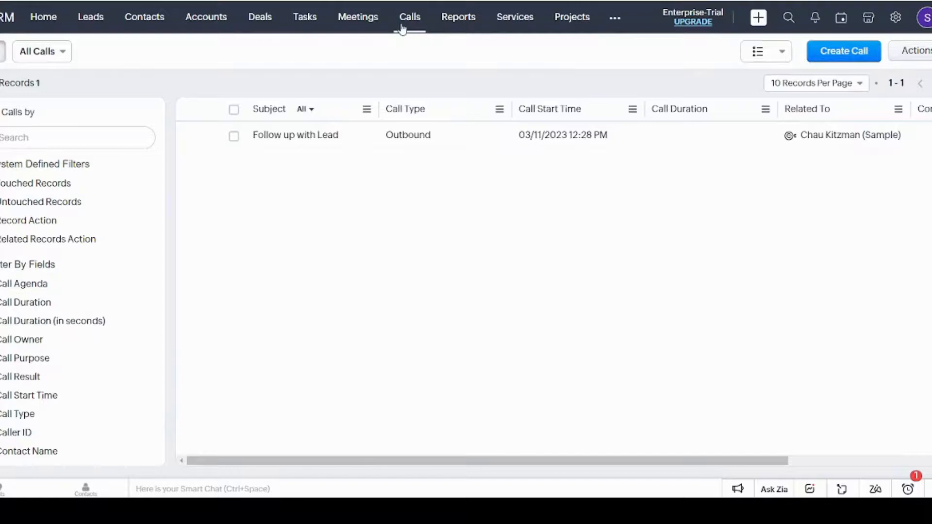
pyautogui.moveTo(406, 51)
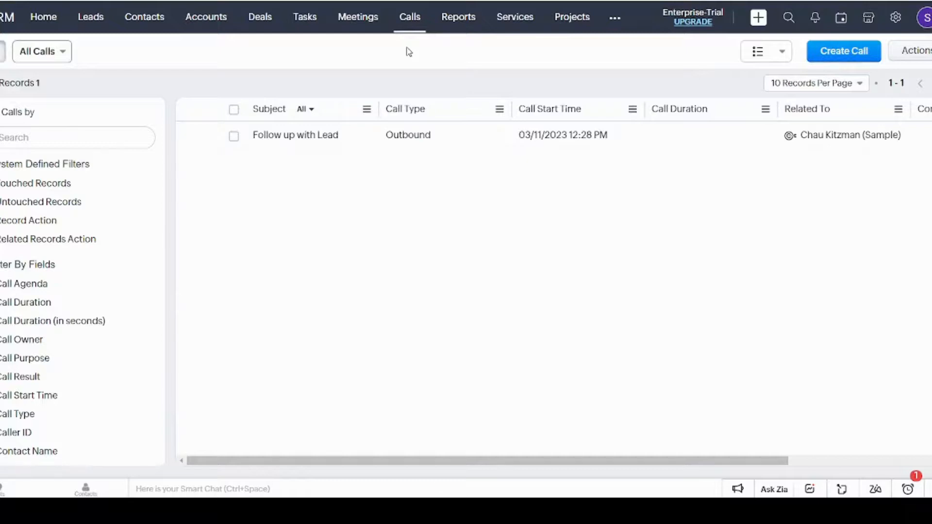
pyautogui.moveTo(408, 31)
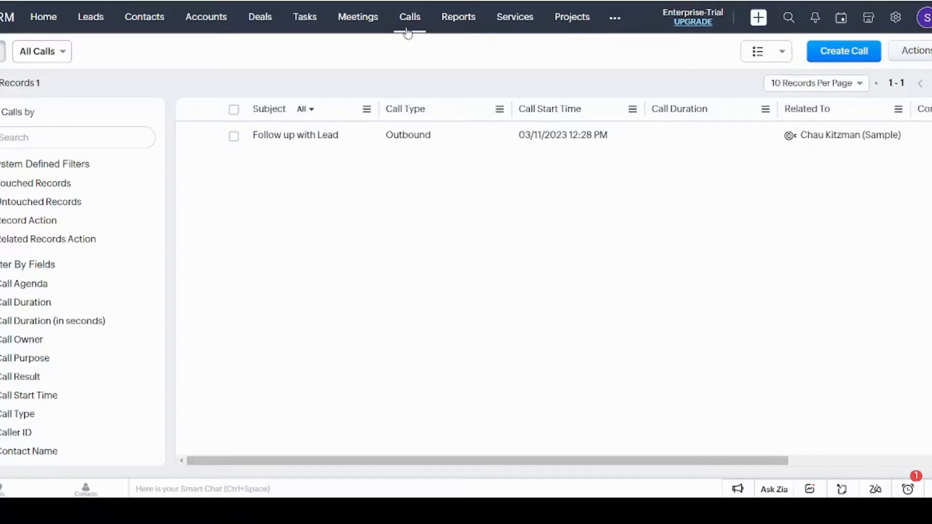
pyautogui.moveTo(415, 59)
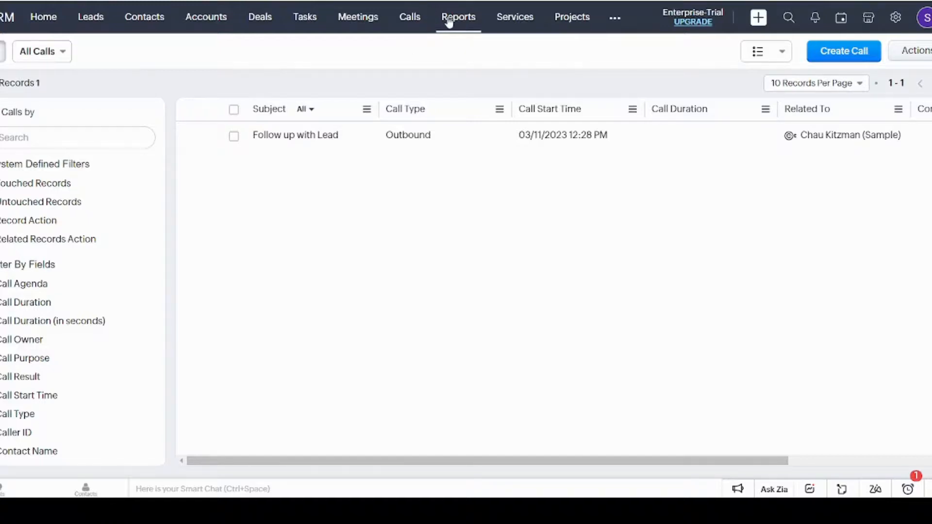
# Step: Show All Reports, including Vendors vs Purchases and Today's Sales, grouped in folders
pyautogui.click(458, 17)
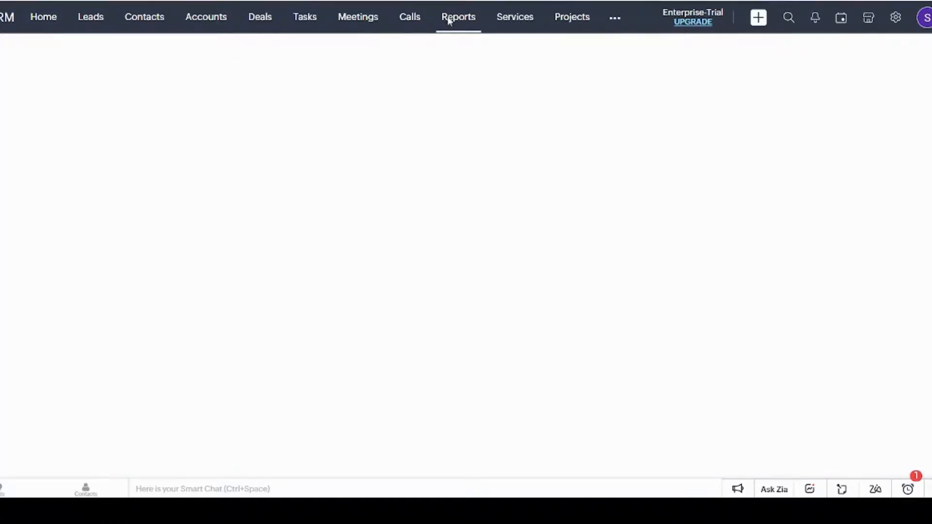
pyautogui.click(457, 17)
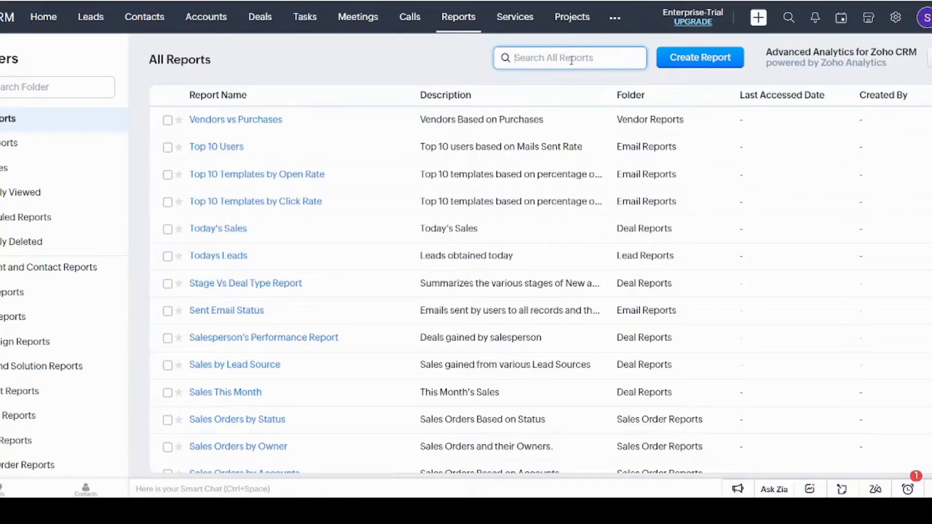
pyautogui.moveTo(536, 25)
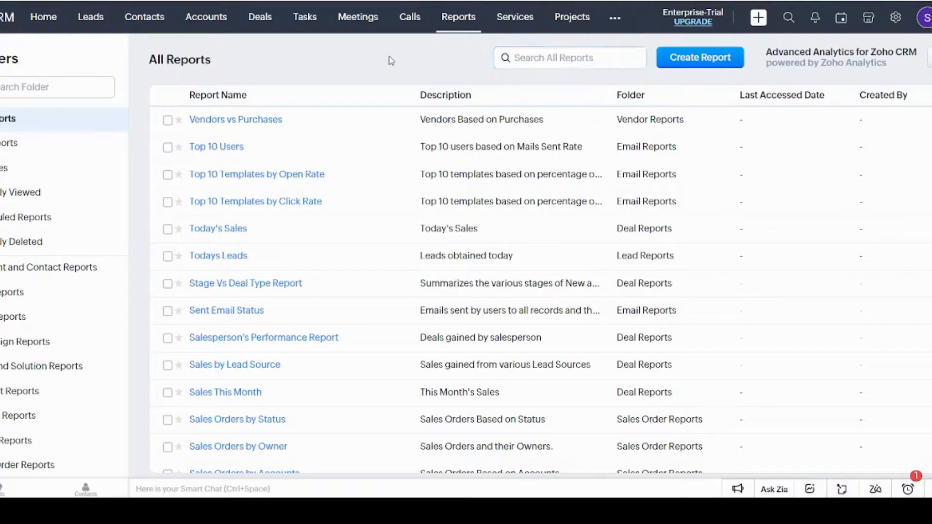
pyautogui.click(570, 58)
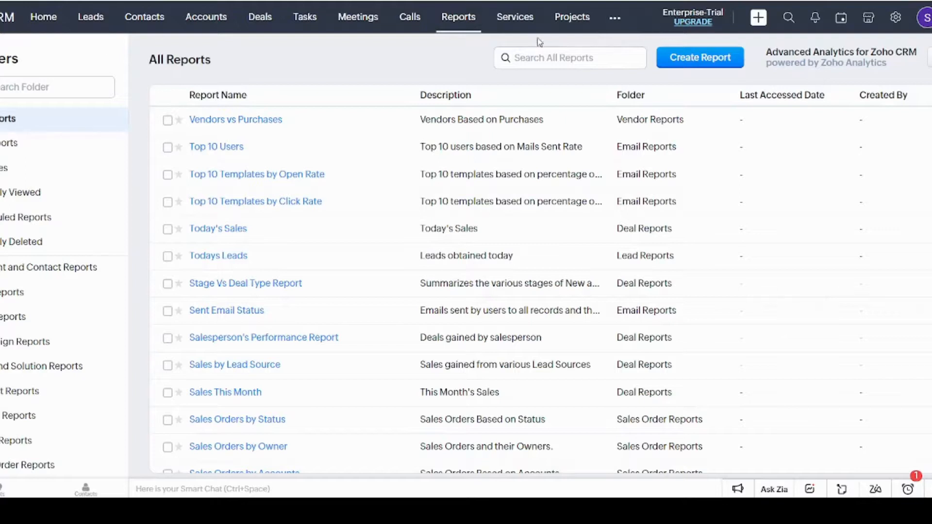
pyautogui.moveTo(757, 18)
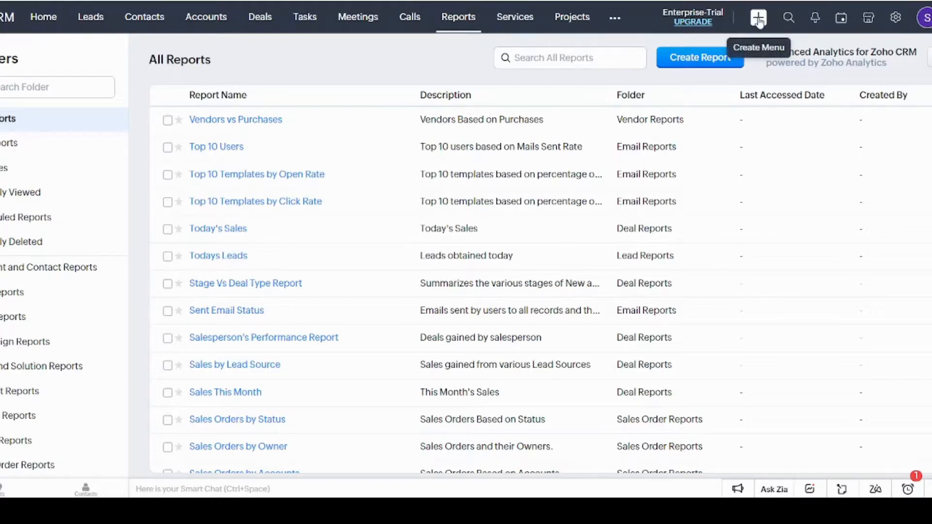
# Step: Bring up the quick-create menu listing Lead, Contact, Deal and Invoice
pyautogui.click(758, 17)
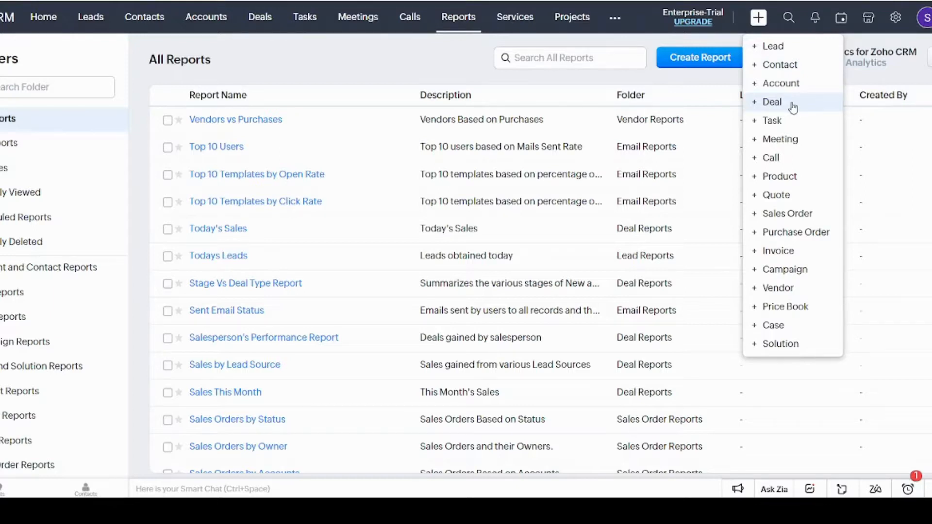
pyautogui.moveTo(794, 107)
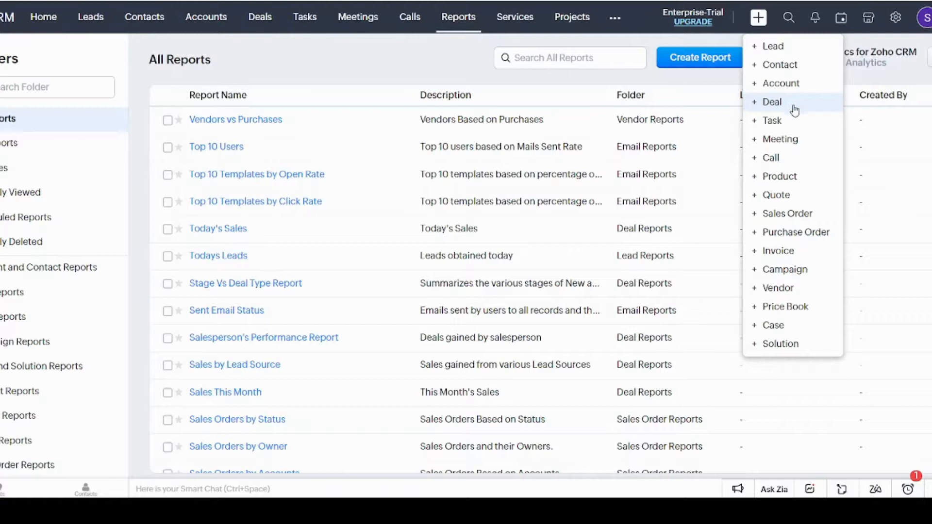
pyautogui.moveTo(795, 250)
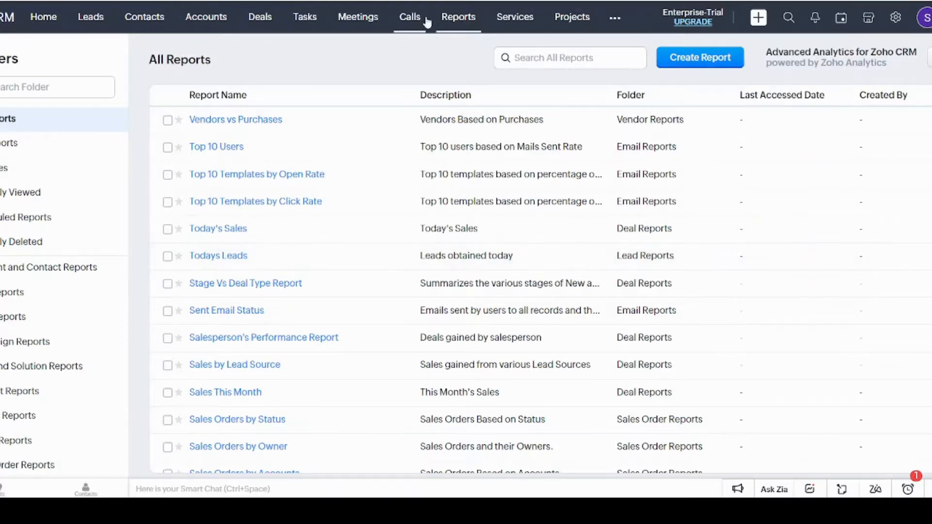
pyautogui.moveTo(642, 8)
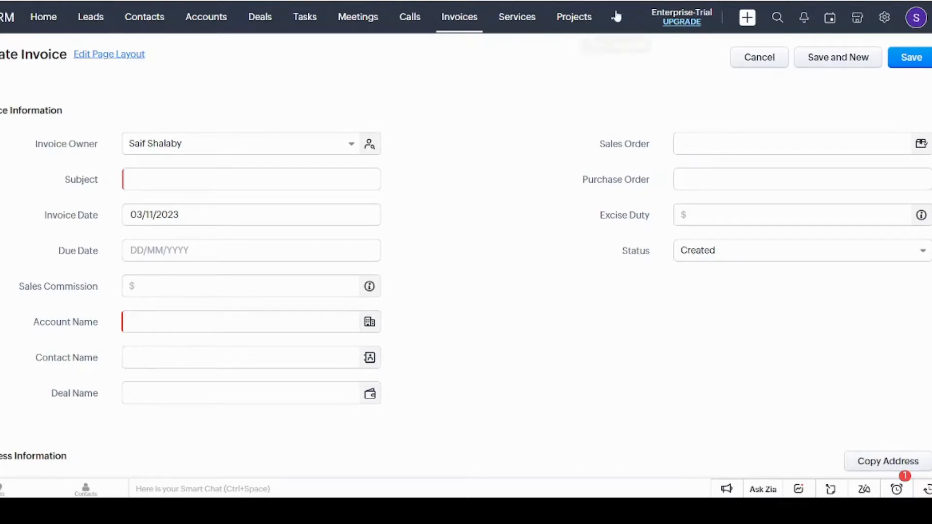
# Step: Switch to the empty Documents module from the Other Modules menu
pyautogui.click(616, 16)
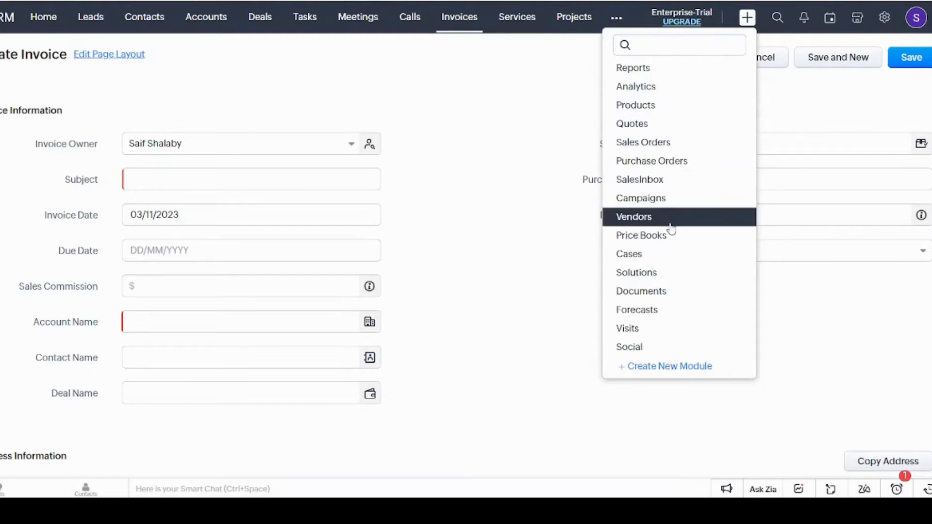
pyautogui.click(642, 291)
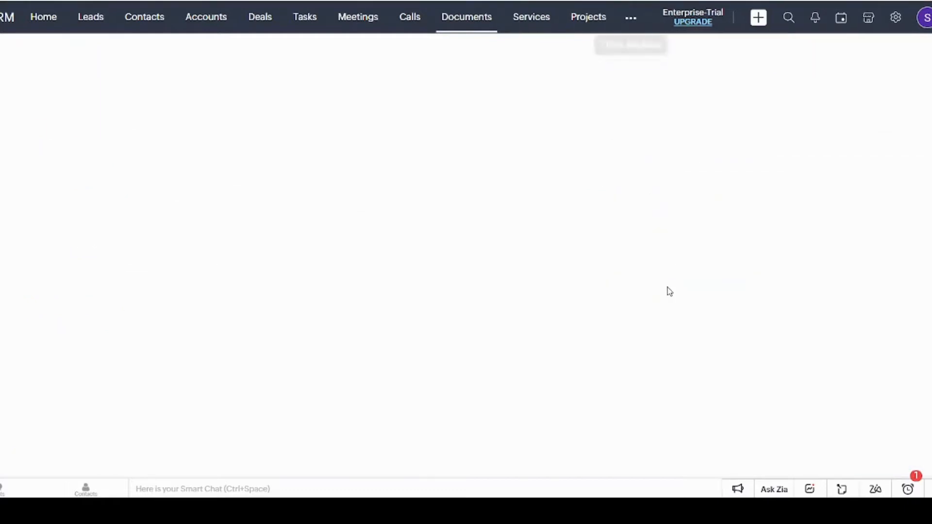
pyautogui.moveTo(631, 17)
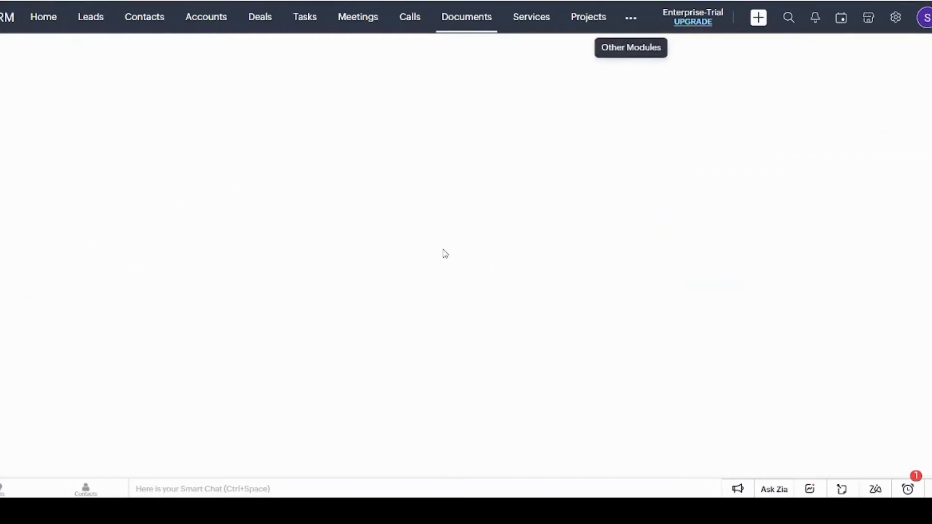
pyautogui.click(465, 17)
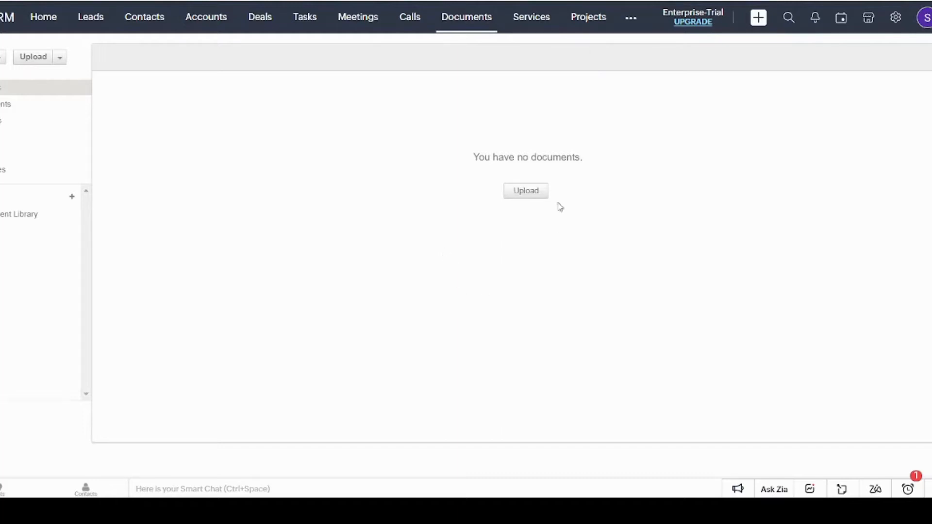
pyautogui.moveTo(775, 122)
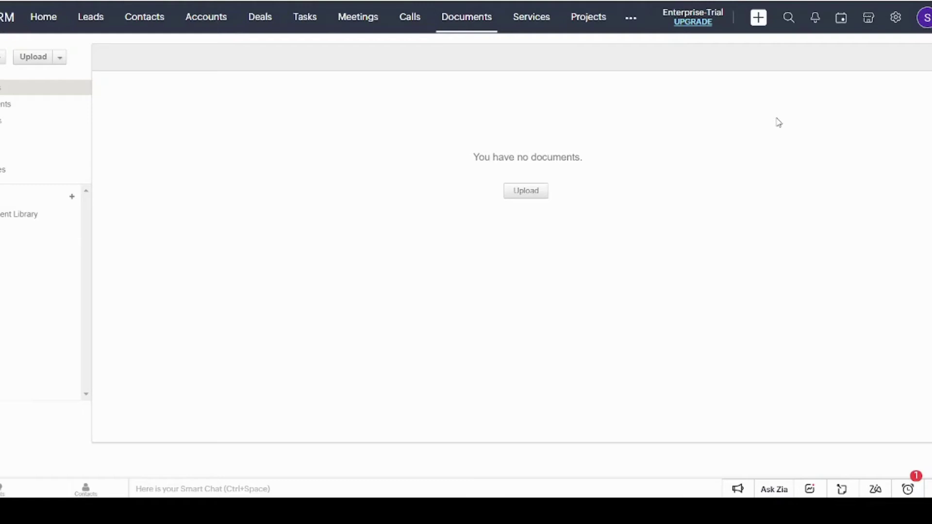
pyautogui.moveTo(578, 191)
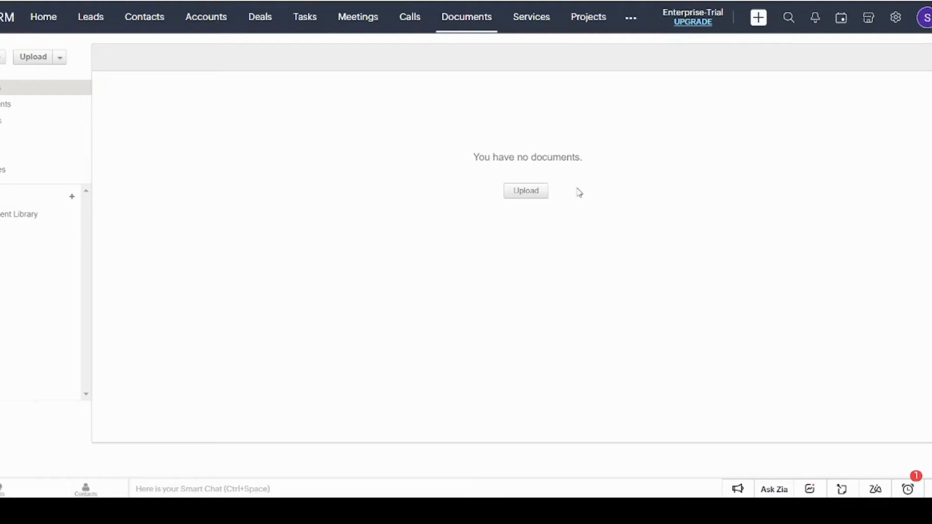